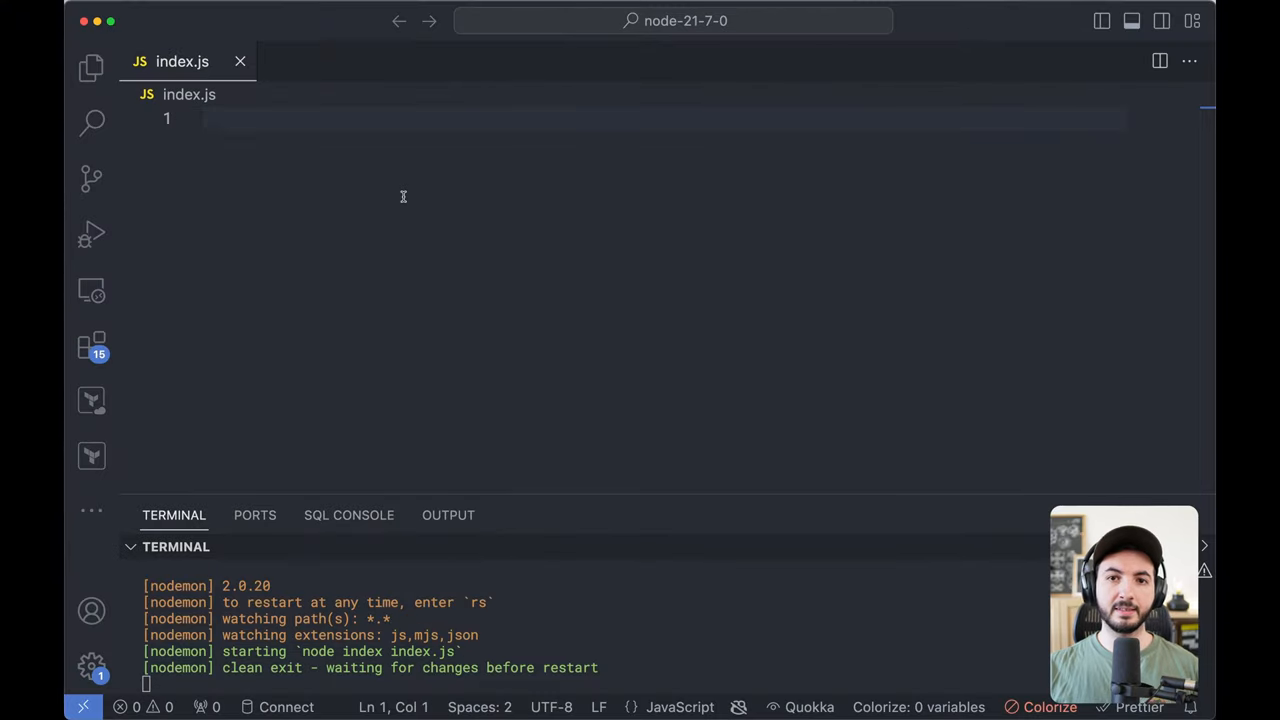
# Start a process.loadEnvFile() call and create a .env file defining HOST.
pyautogui.write('process.')
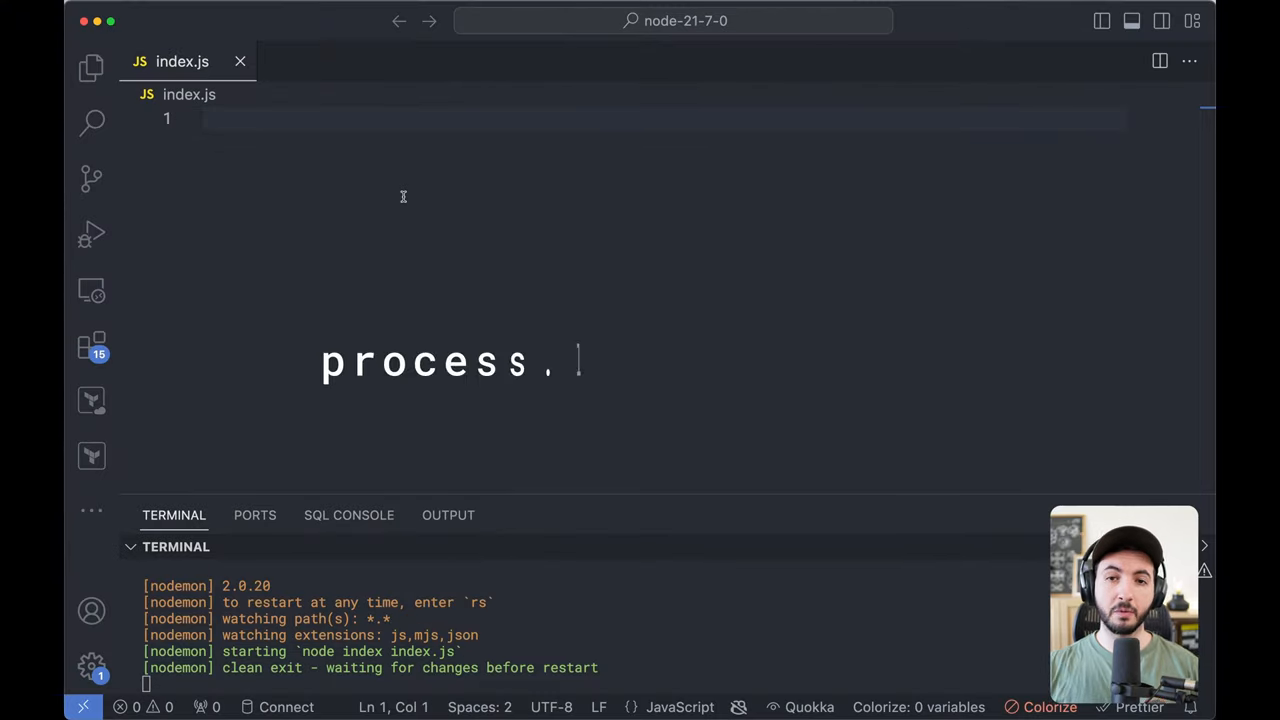
pyautogui.write('loadEnvFile()')
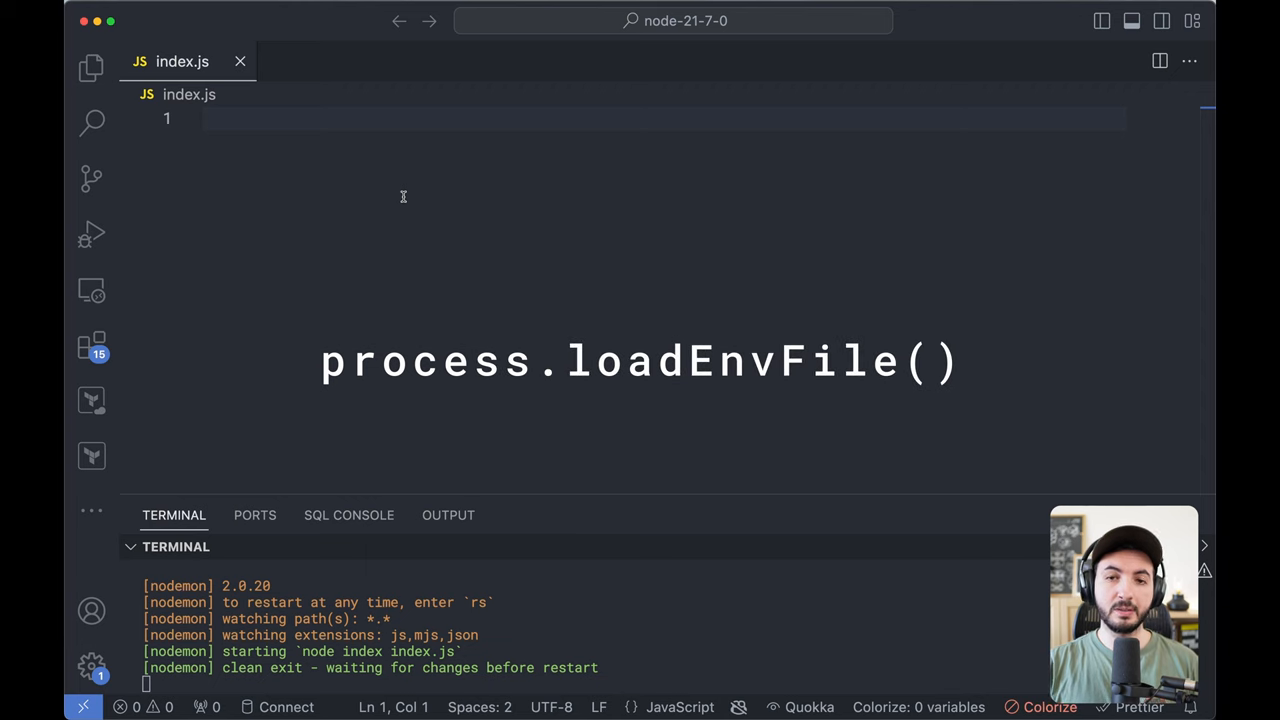
pyautogui.click(92, 68)
pyautogui.write('.env')
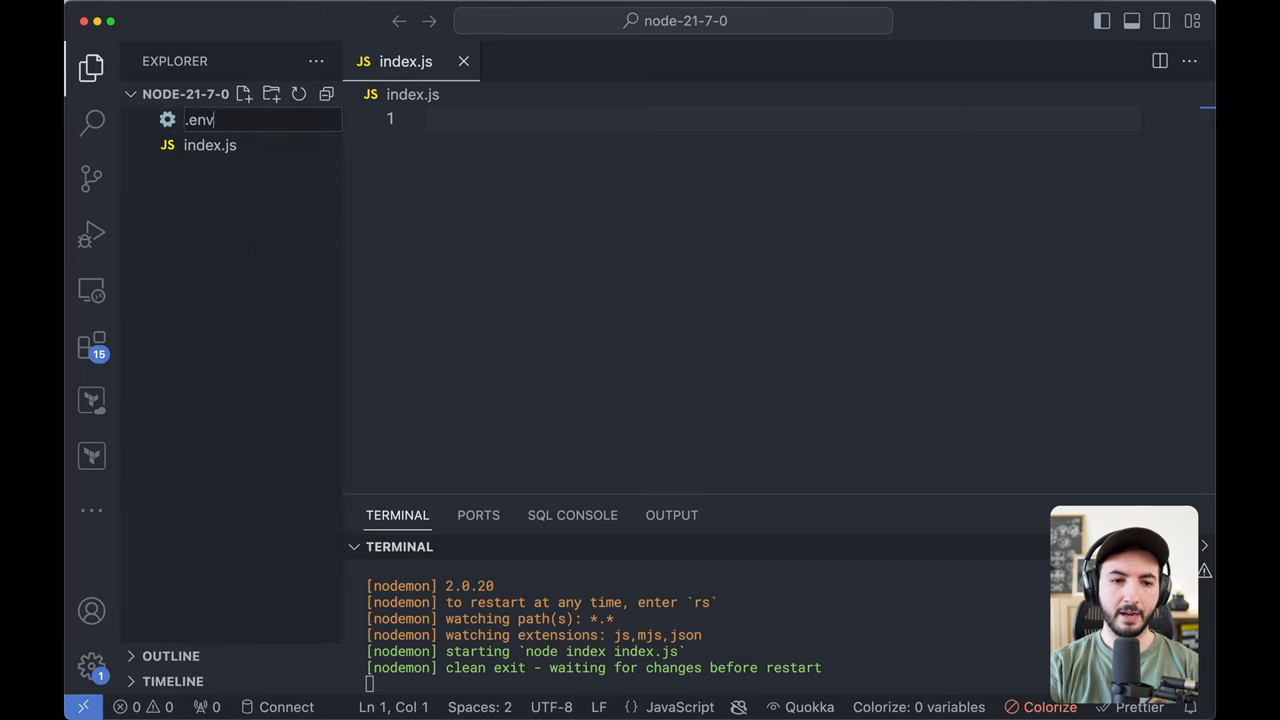
pyautogui.write('HOST')
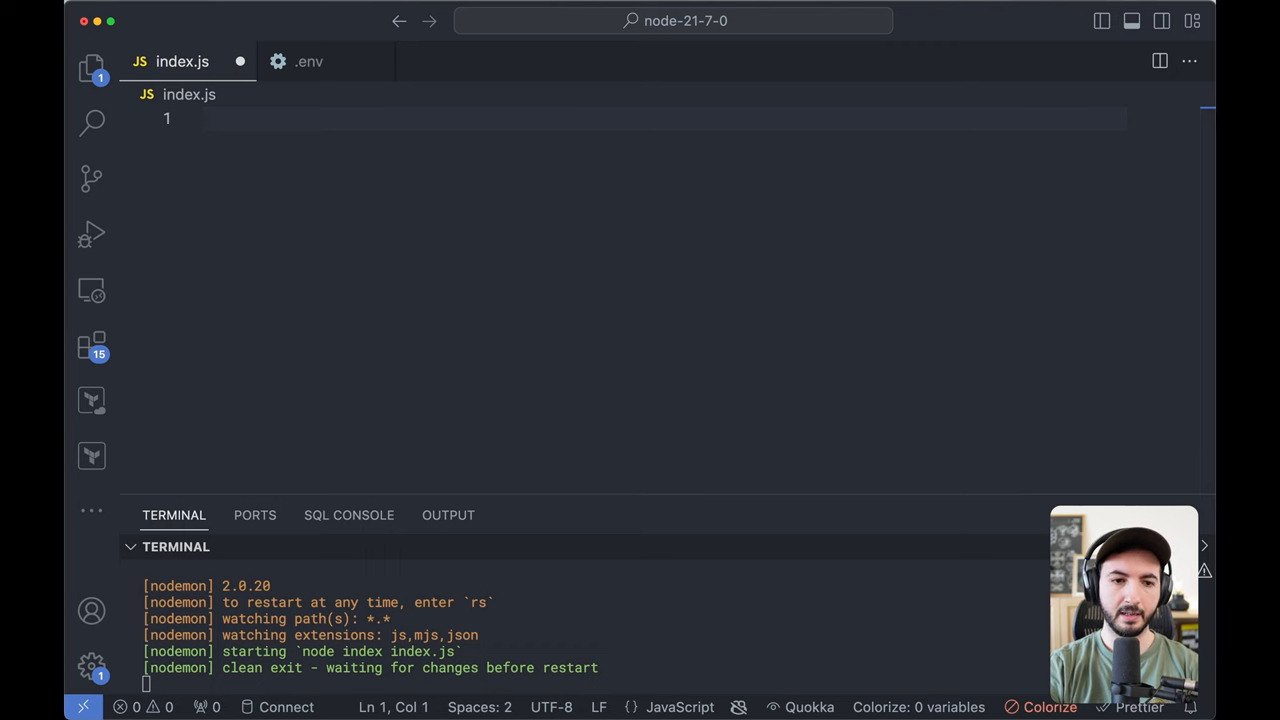
# In index.js load ".env" and log process.env.HOST so the terminal prints localhost.
pyautogui.write('process.loadE')
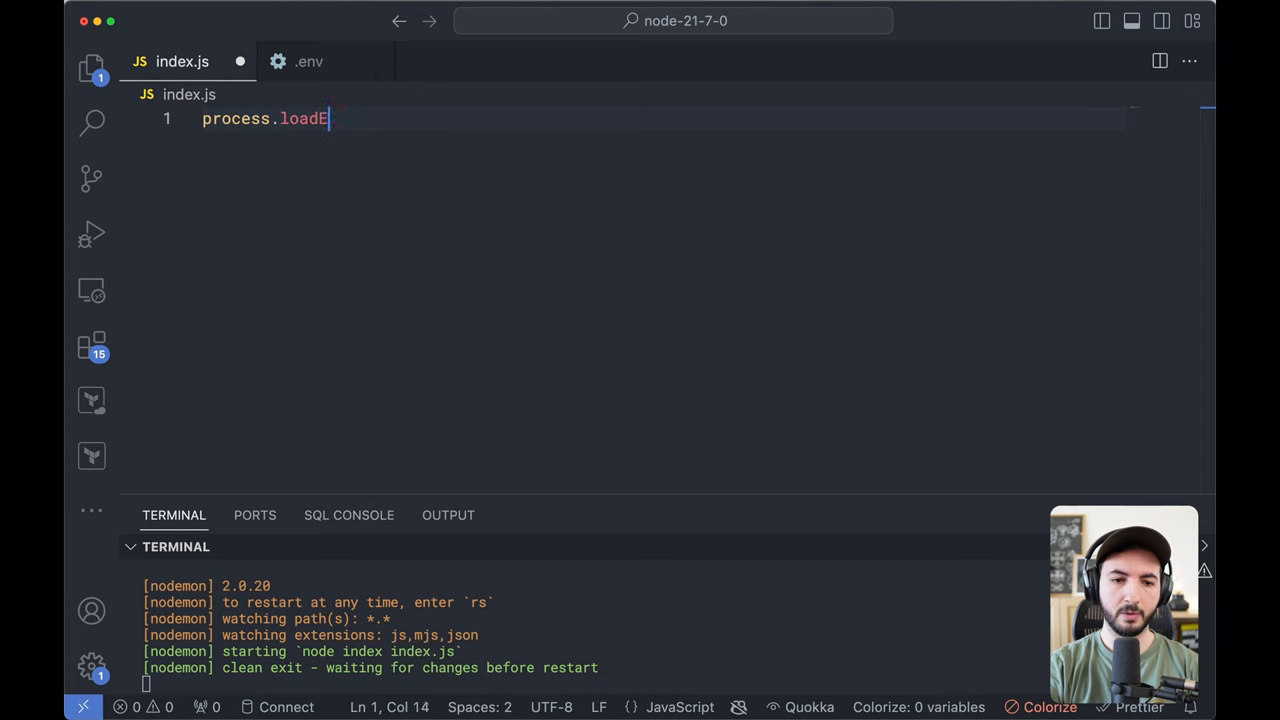
pyautogui.write('nvFile("")')
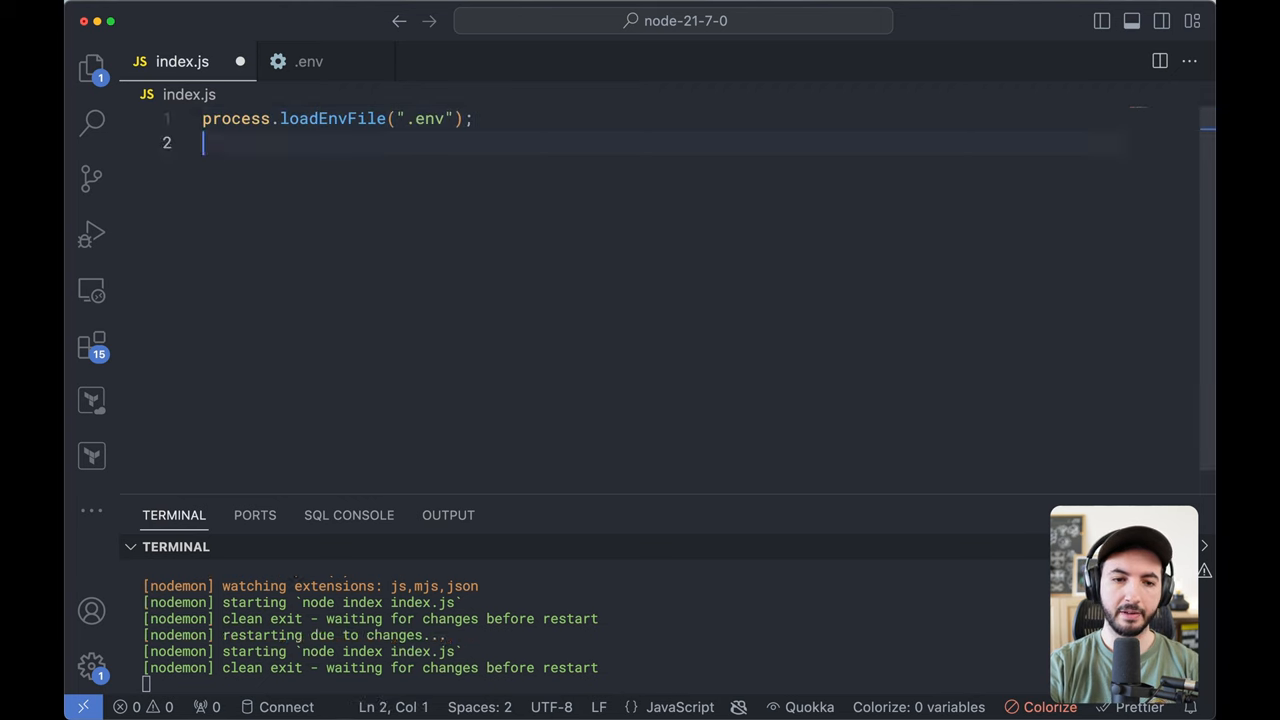
pyautogui.write('console.log(p')
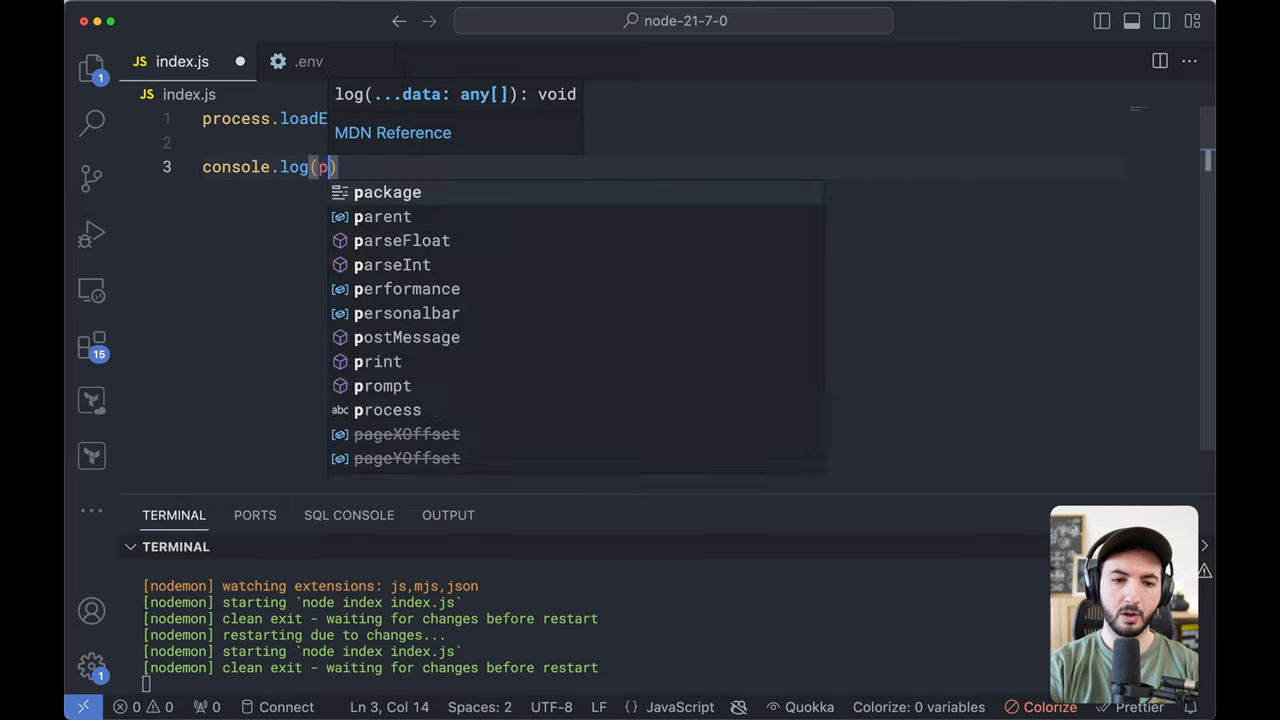
pyautogui.write('rocess.env.HOST')
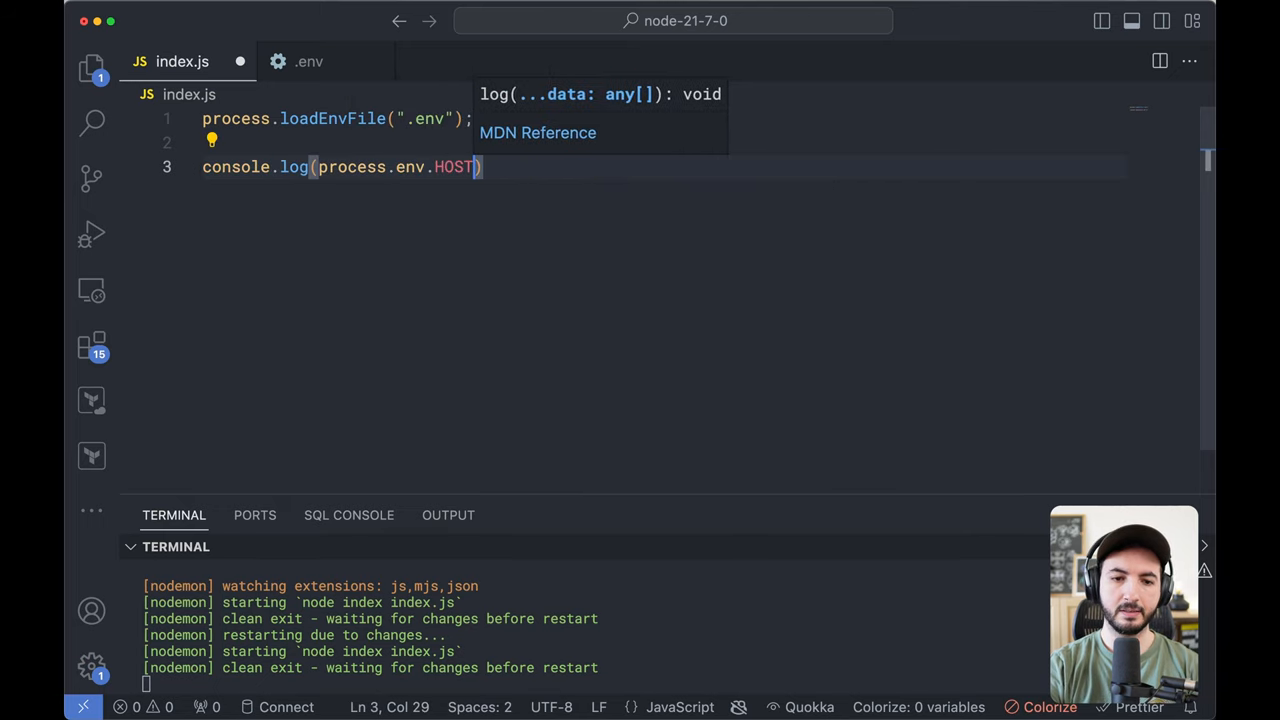
pyautogui.write(';')
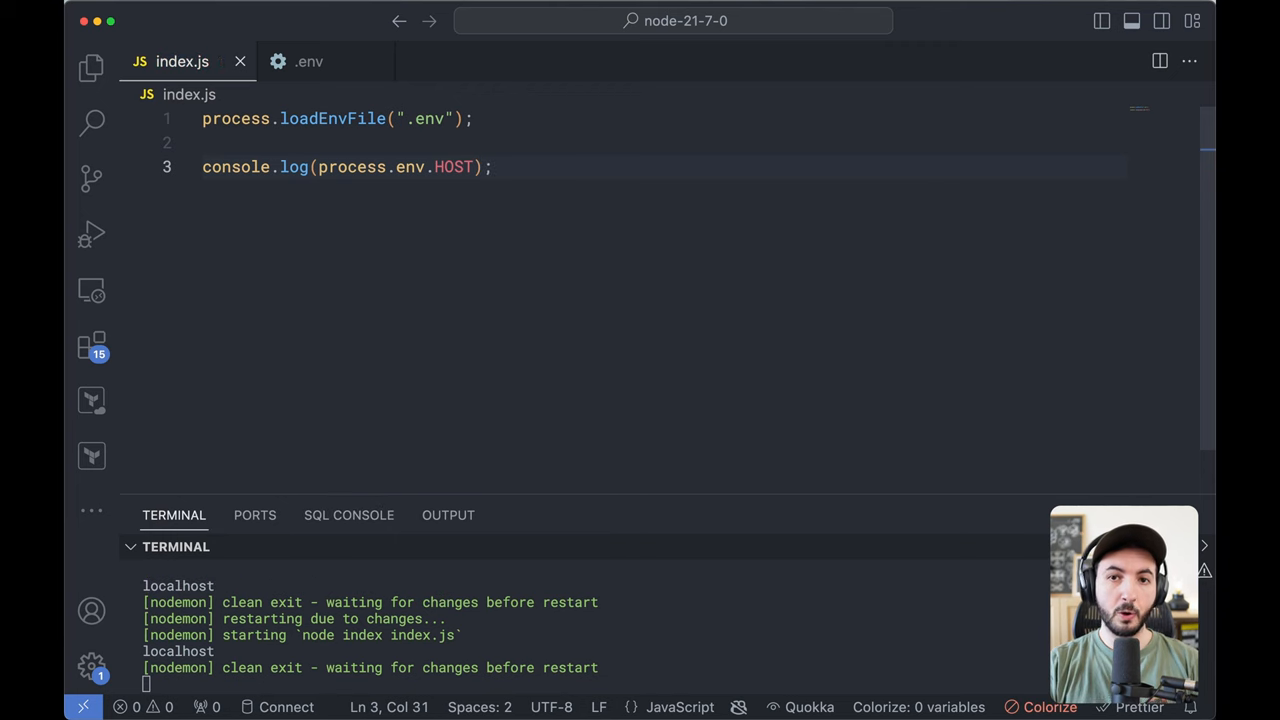
# Create .env.development in the Explorer with HOST="something.io".
pyautogui.click(92, 68)
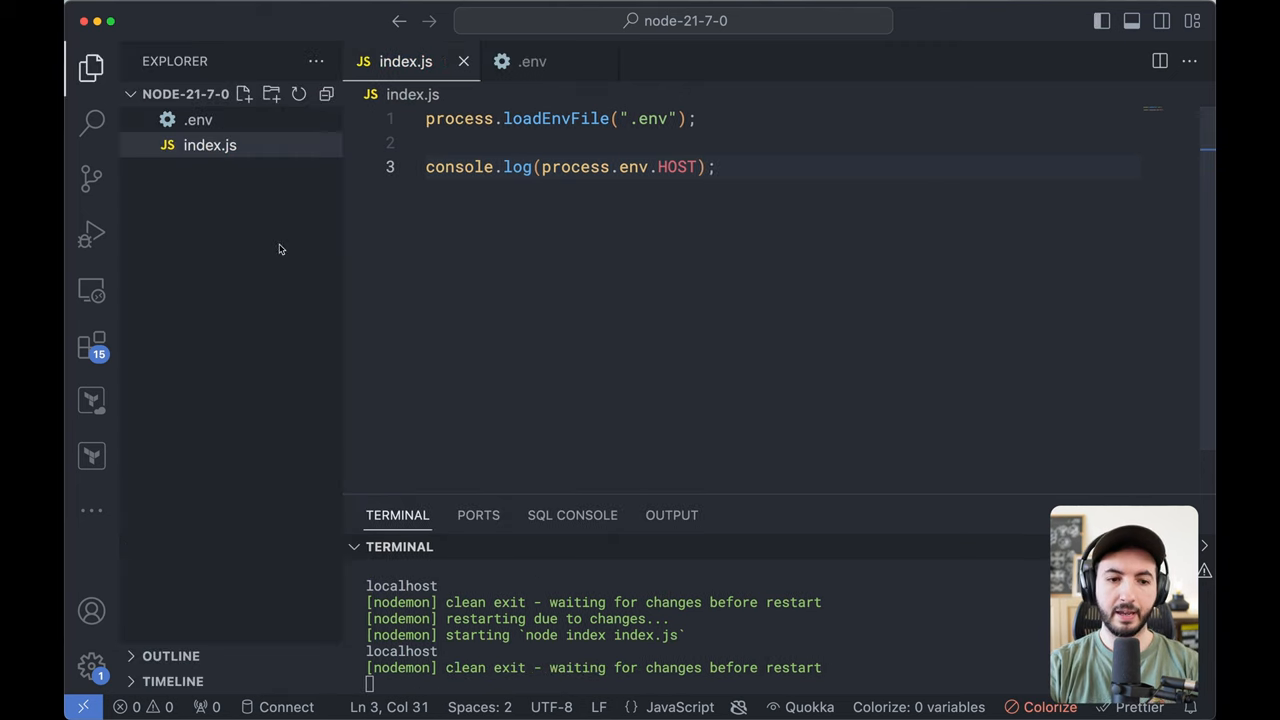
pyautogui.click(244, 94)
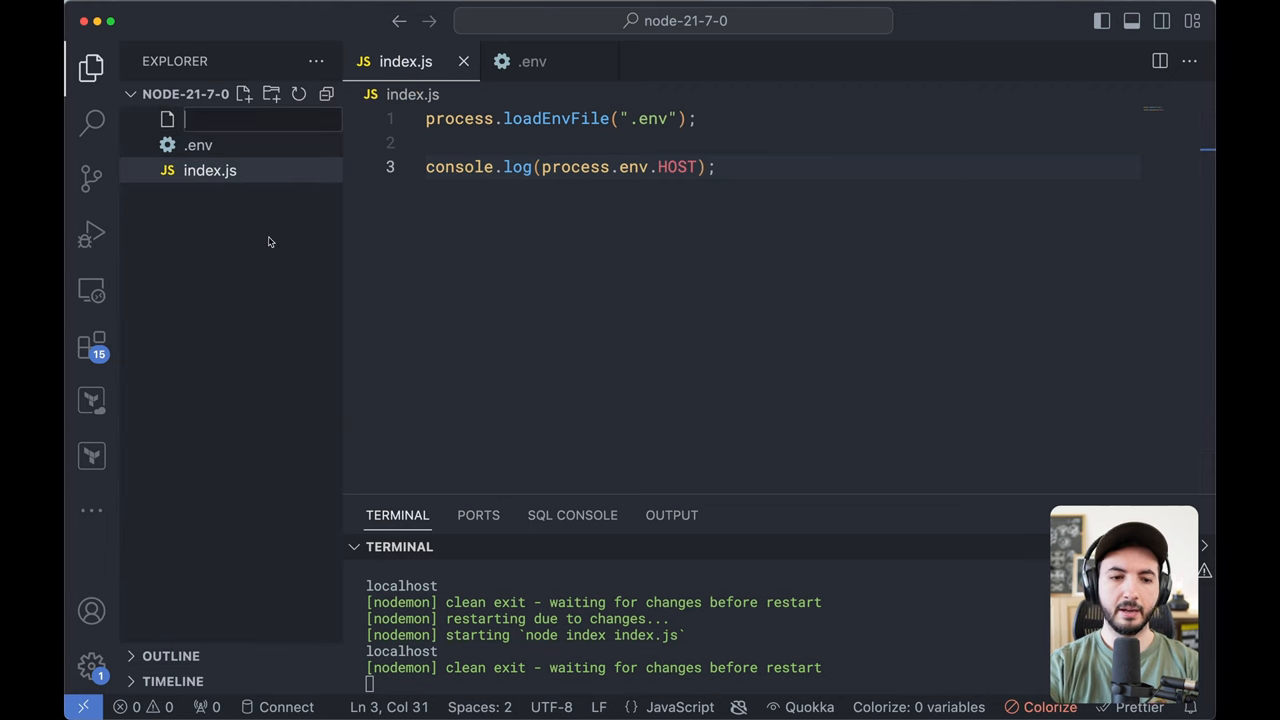
pyautogui.write('.env.development')
pyautogui.write('HOST')
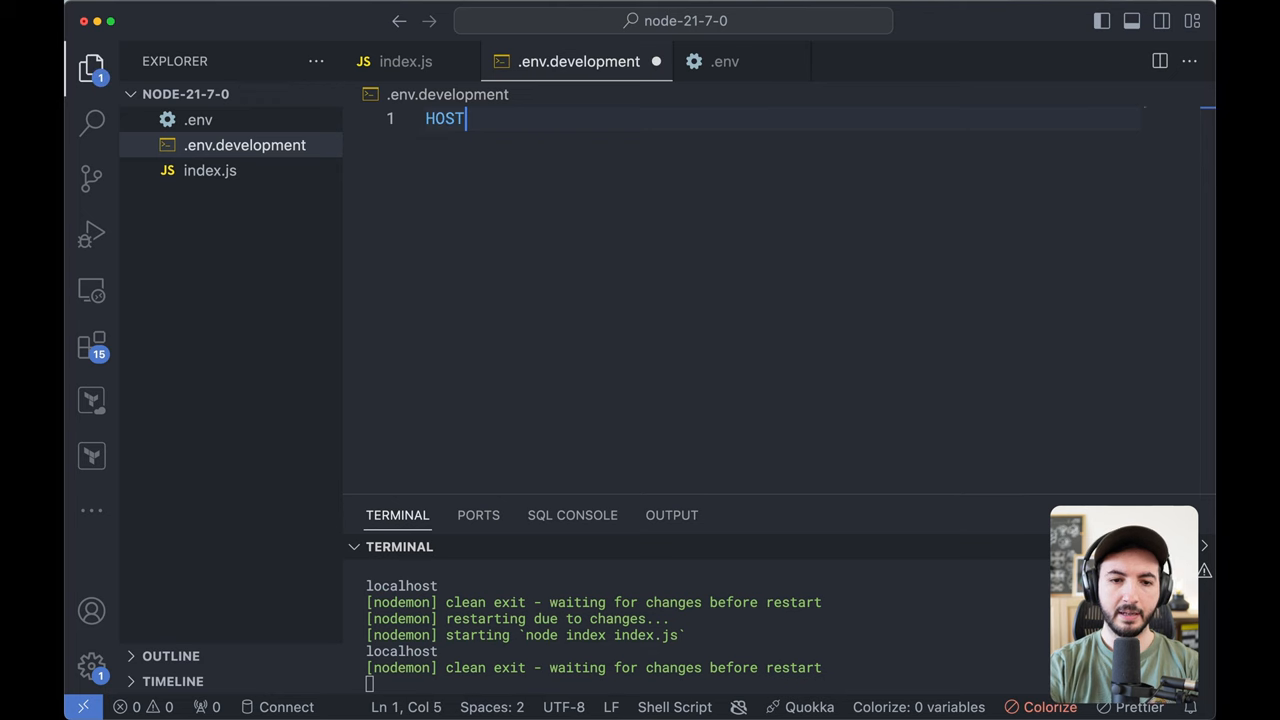
pyautogui.write('="something')
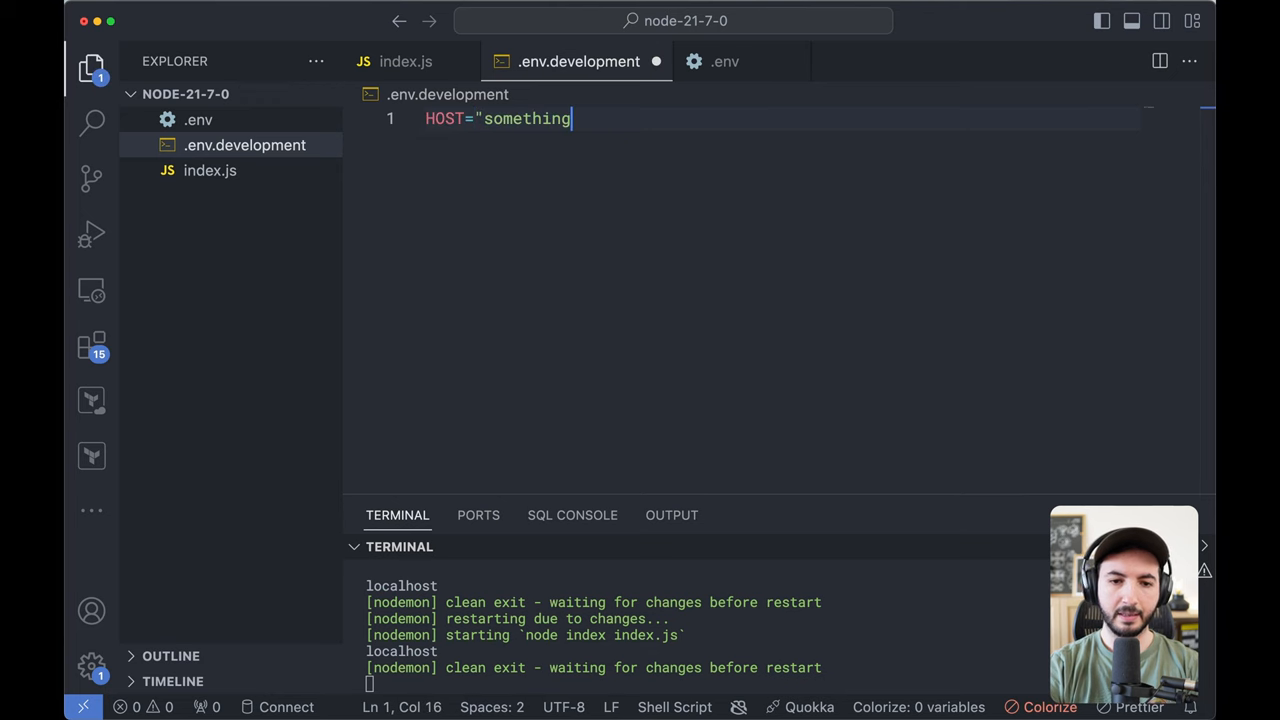
# Load .env.development first in index.js so something.io is printed.
pyautogui.click(406, 60)
pyautogui.write('process.loadEnvFile(".env.developm");')
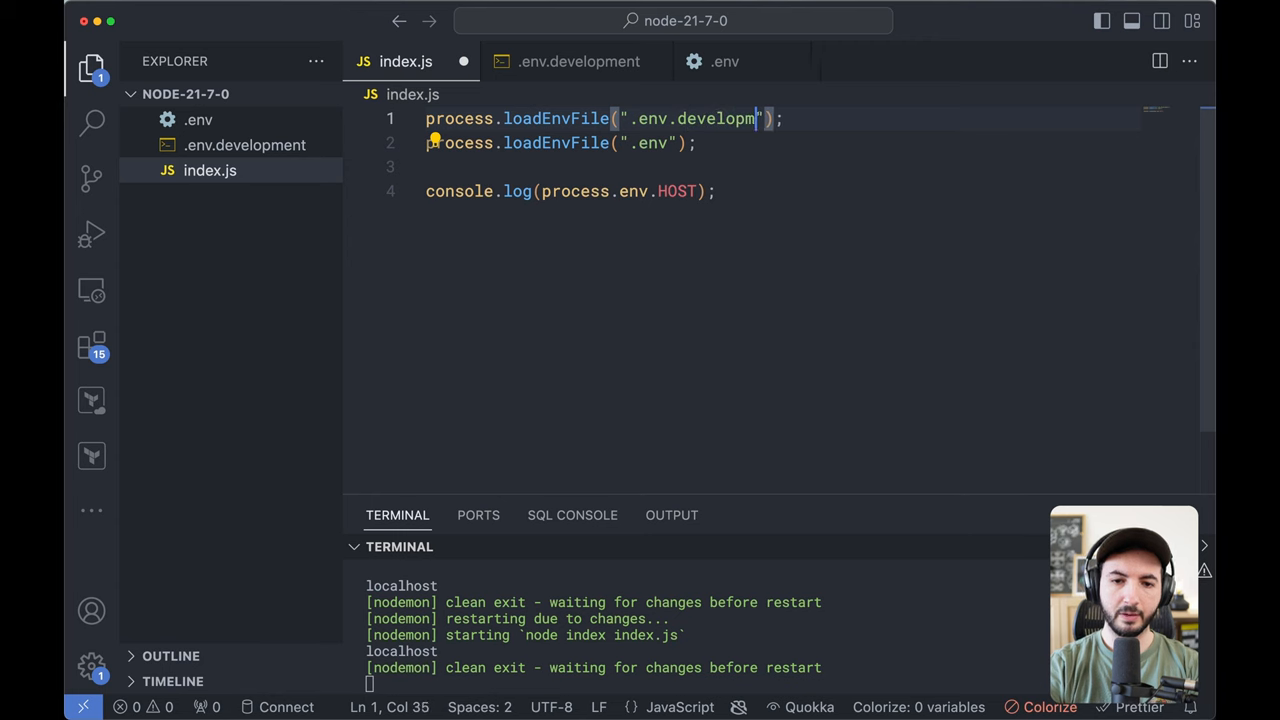
pyautogui.write('ent')
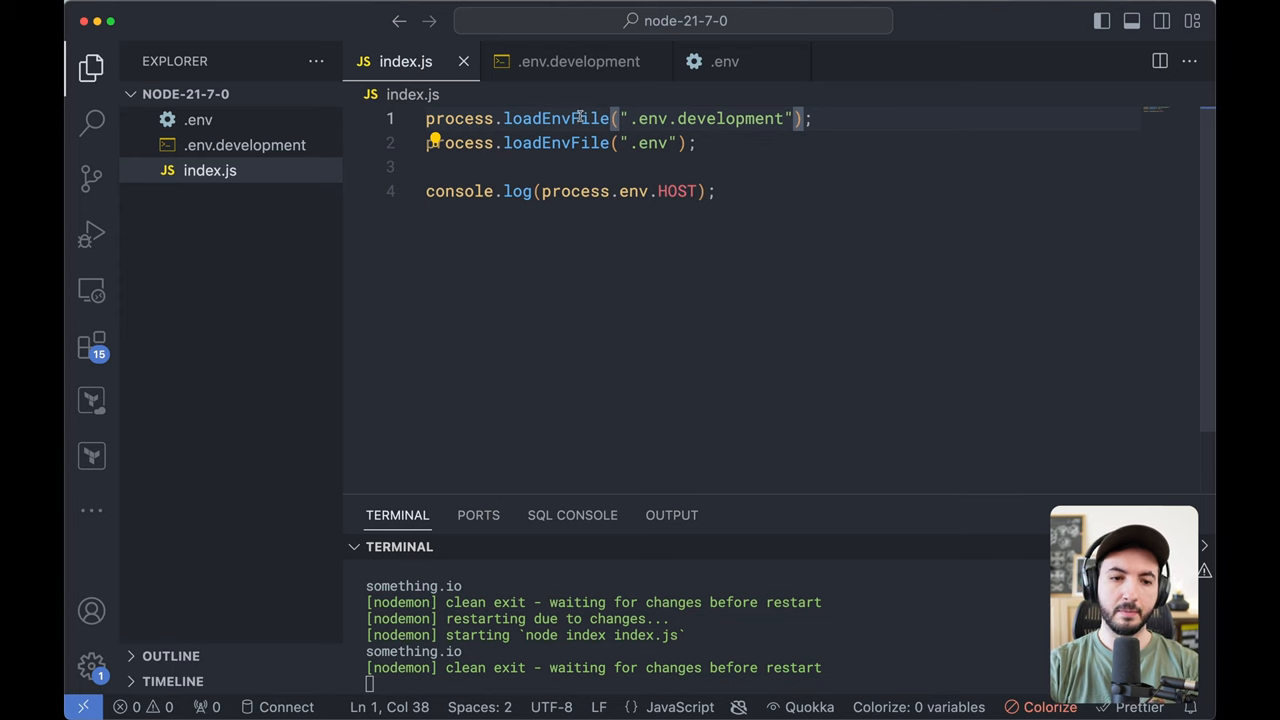
# Add PORT="8000" to .env and glance at .env.development.
pyautogui.click(724, 60)
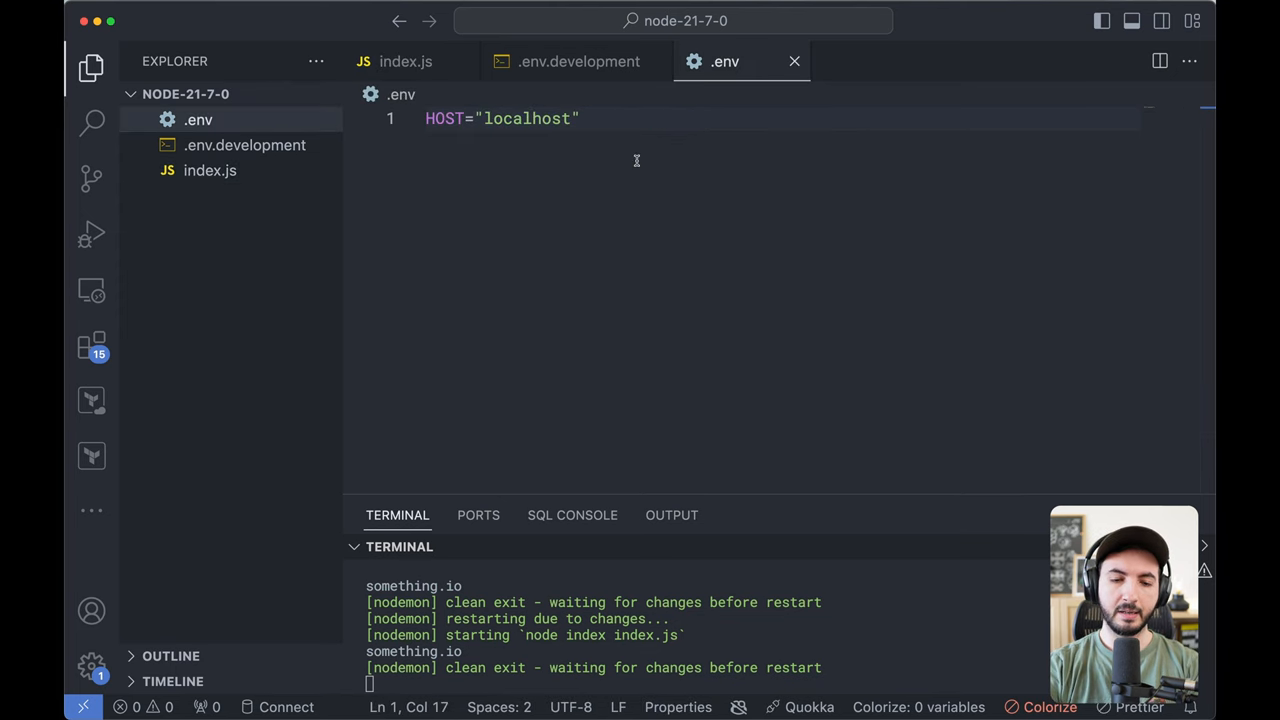
pyautogui.write('PORT=""')
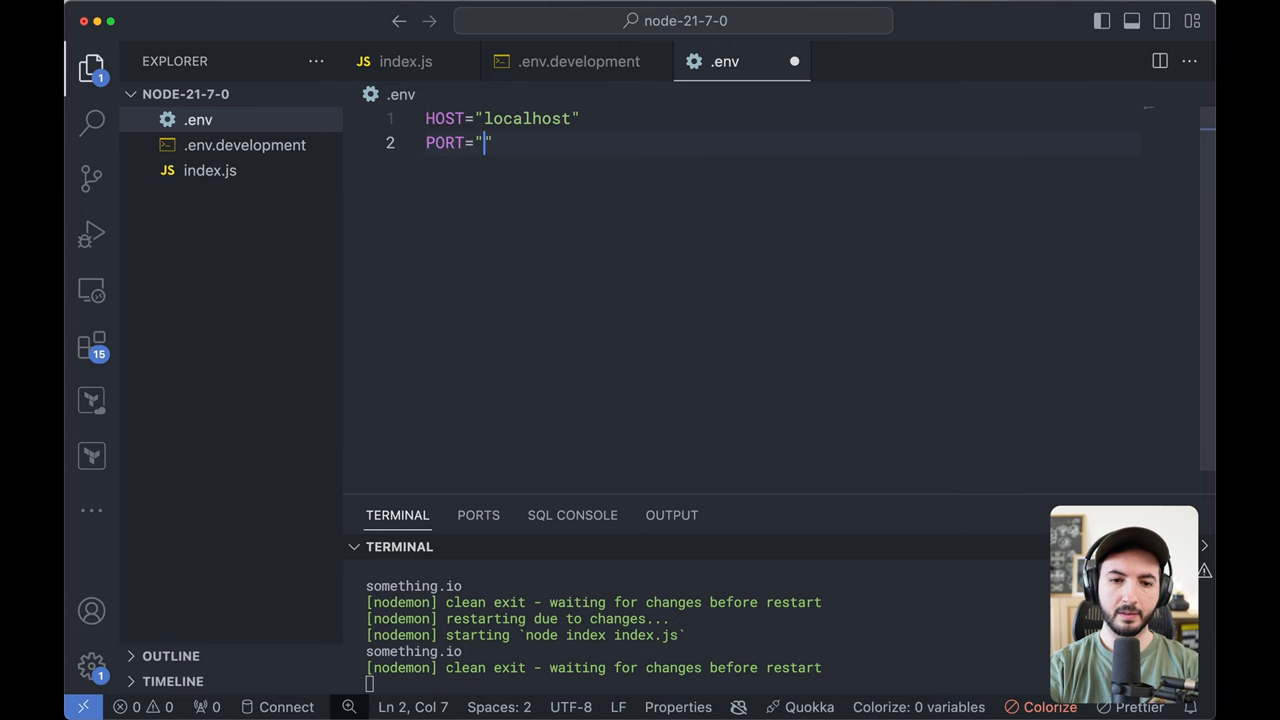
pyautogui.write('8000')
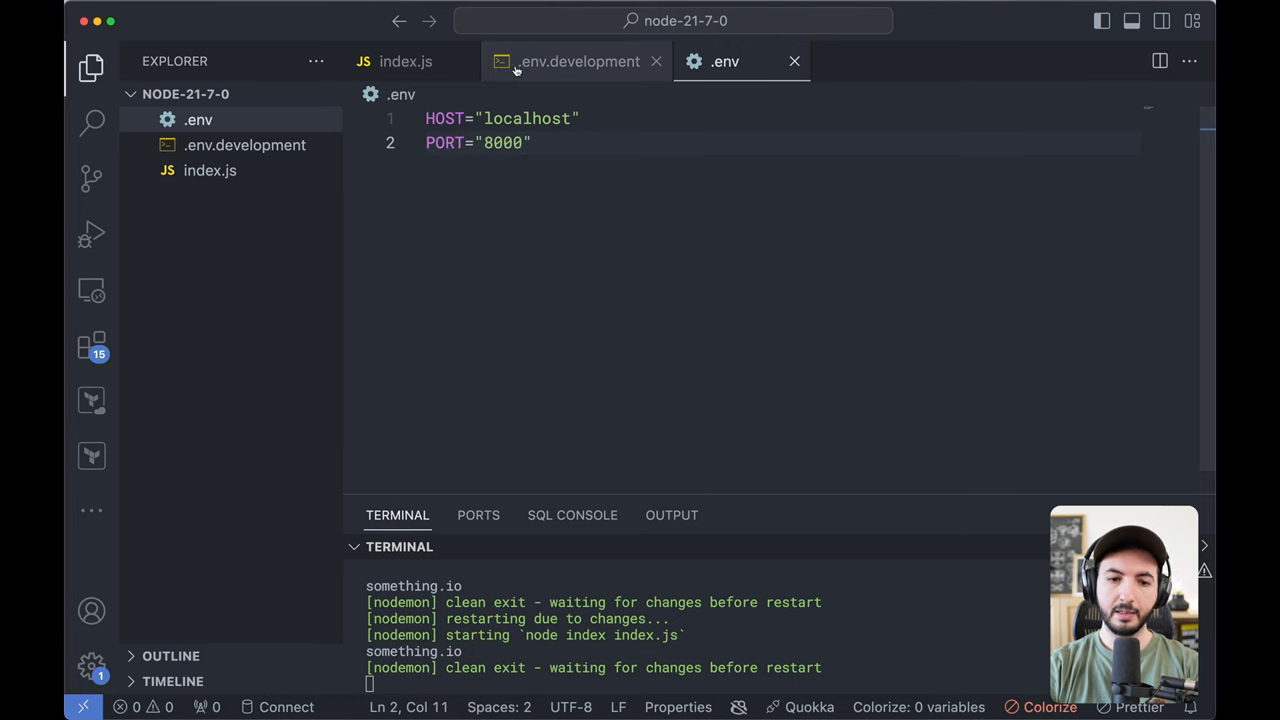
pyautogui.click(580, 60)
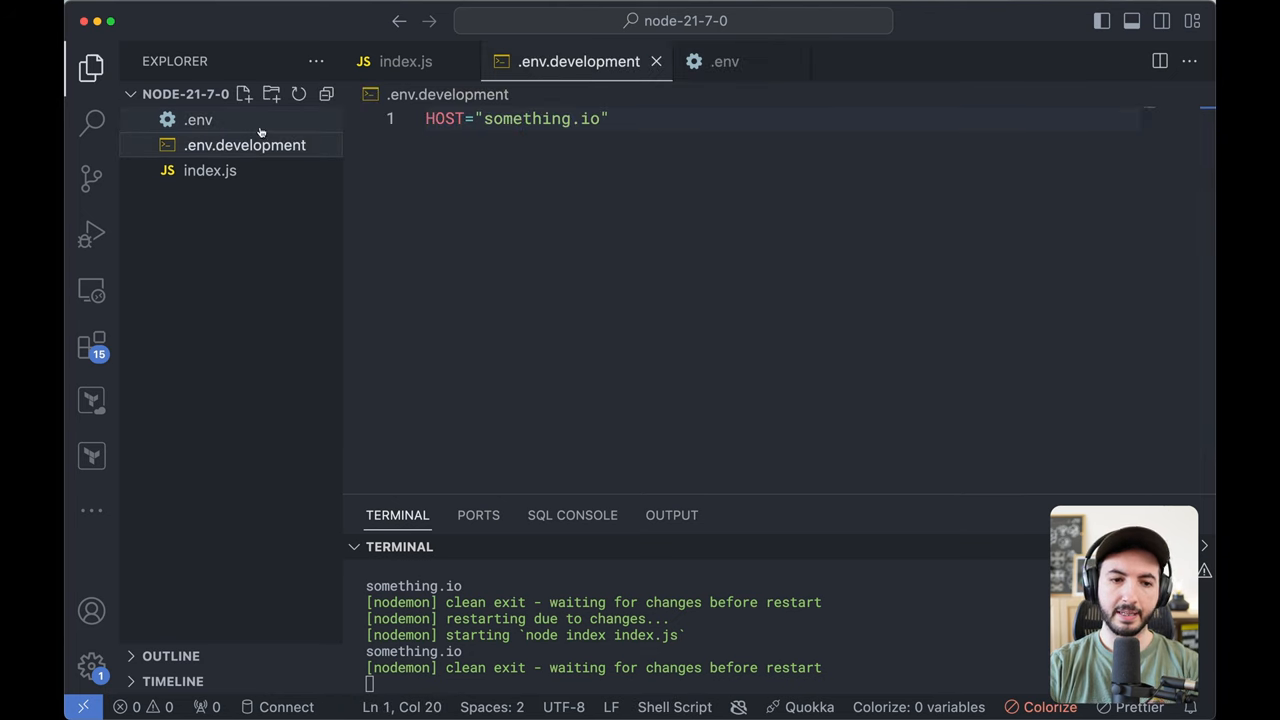
# Add a second console.log in index.js for process.env.PORT.
pyautogui.click(404, 60)
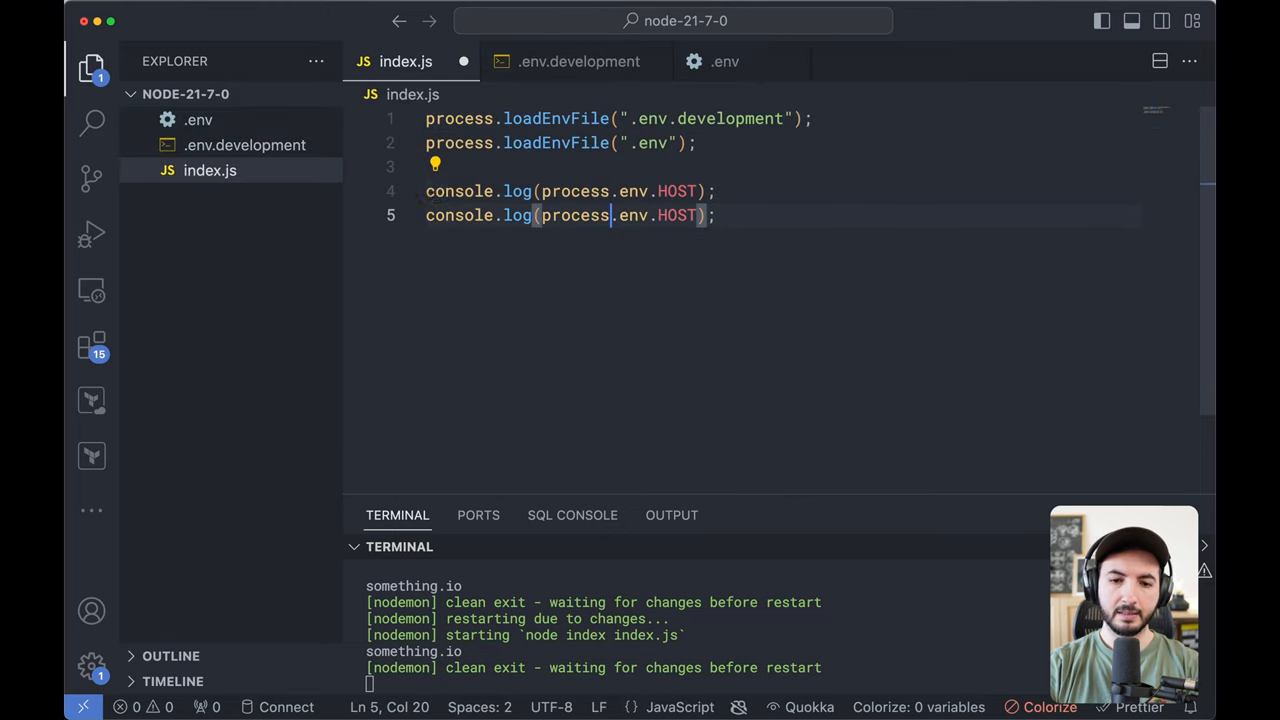
pyautogui.write('PORT')
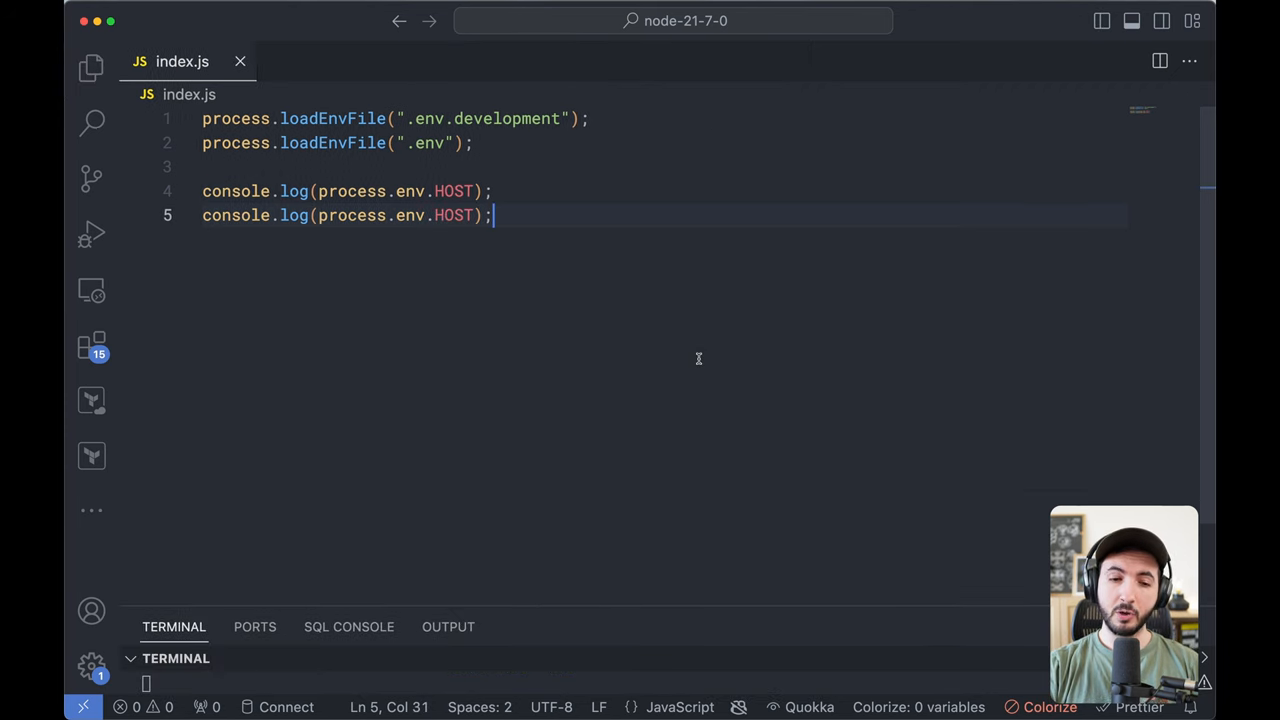
# Wrap the first loadEnvFile argument in an array of ".env.development" and ".env".
pyautogui.click(392, 118)
pyautogui.write('[')
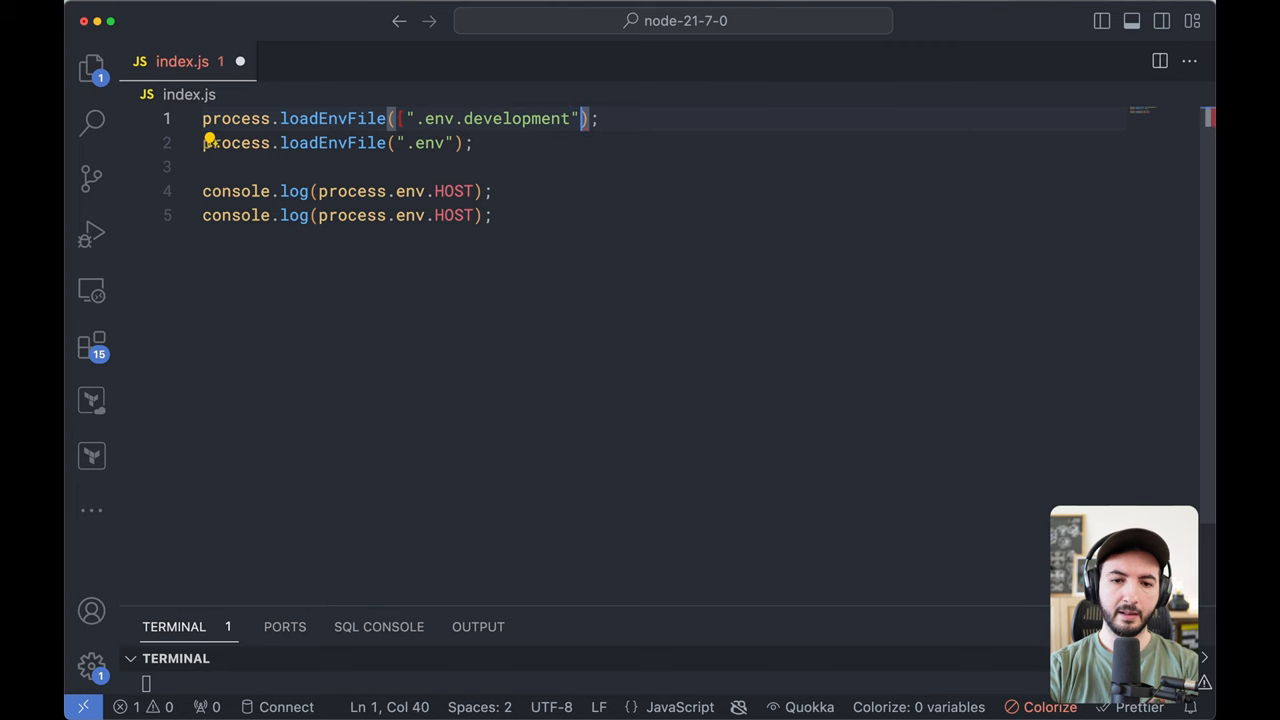
pyautogui.write(']')
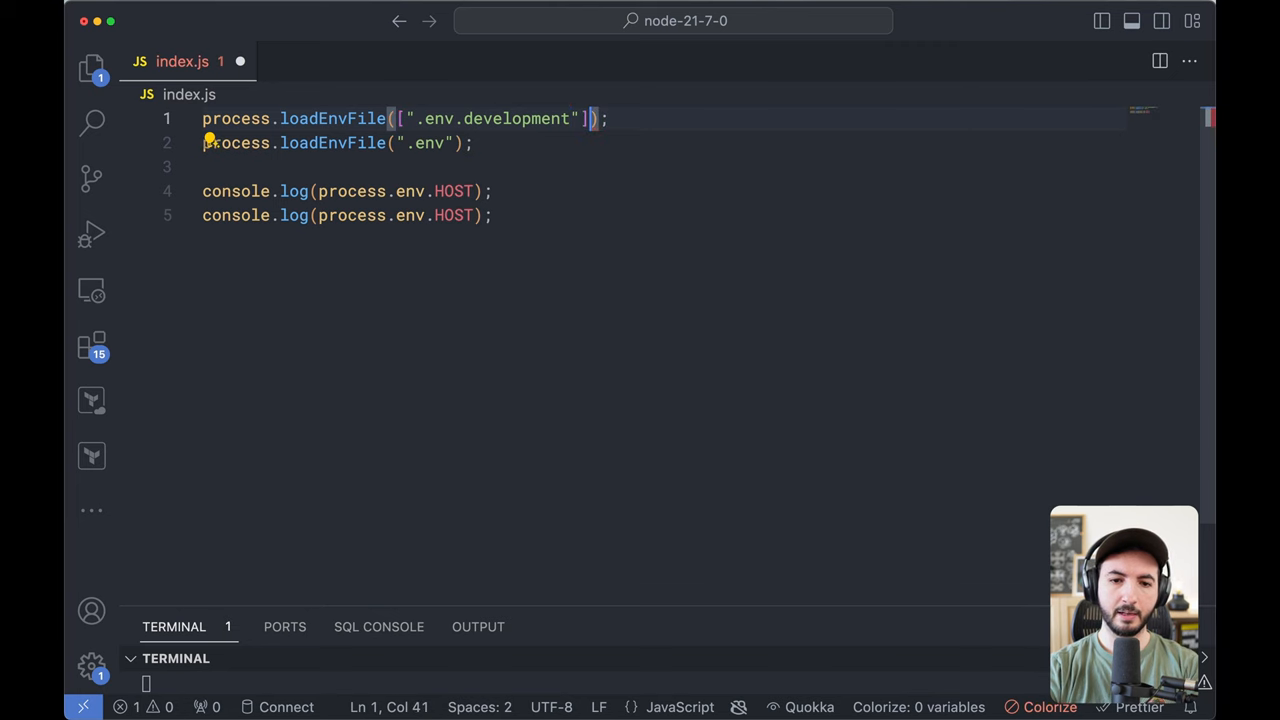
pyautogui.write(', ".env"')
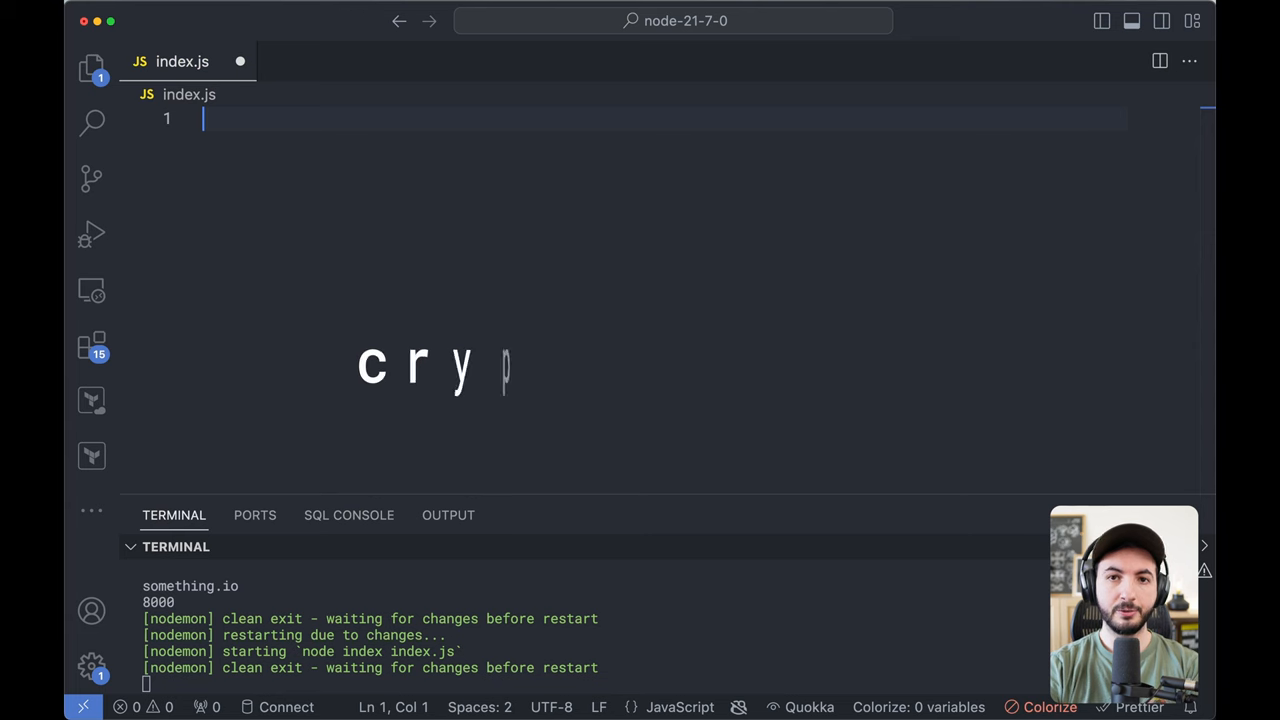
# Require crypto and hash "value to hash" with sha256 via crypto.hash.
pyautogui.write('c')
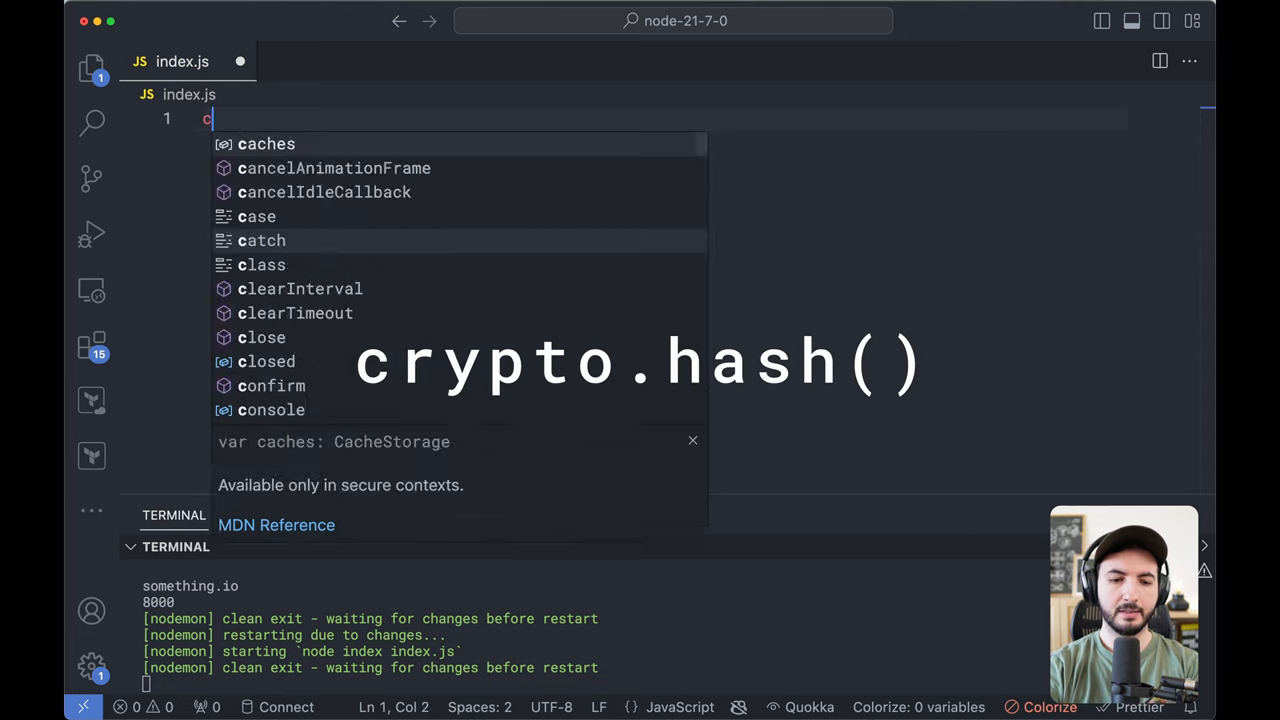
pyautogui.write('onst crypto = require("crypto");')
pyautogui.write('hash =')
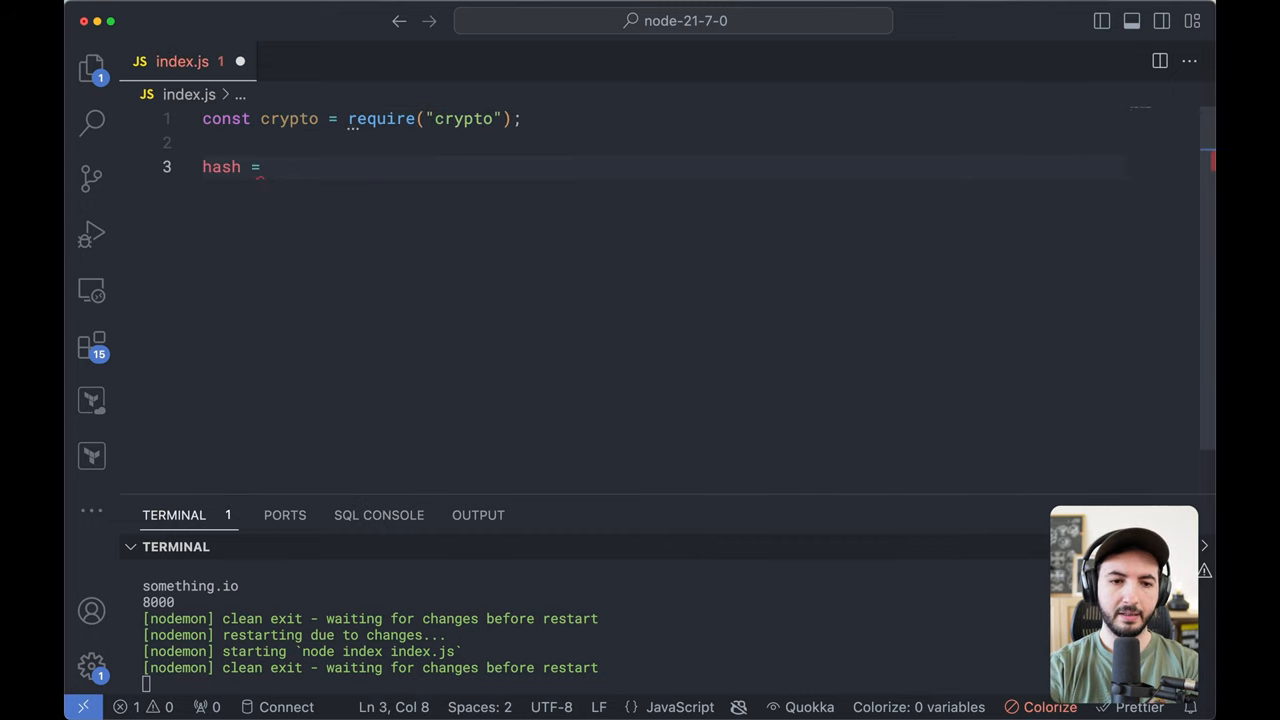
pyautogui.write('crypto.hash("')
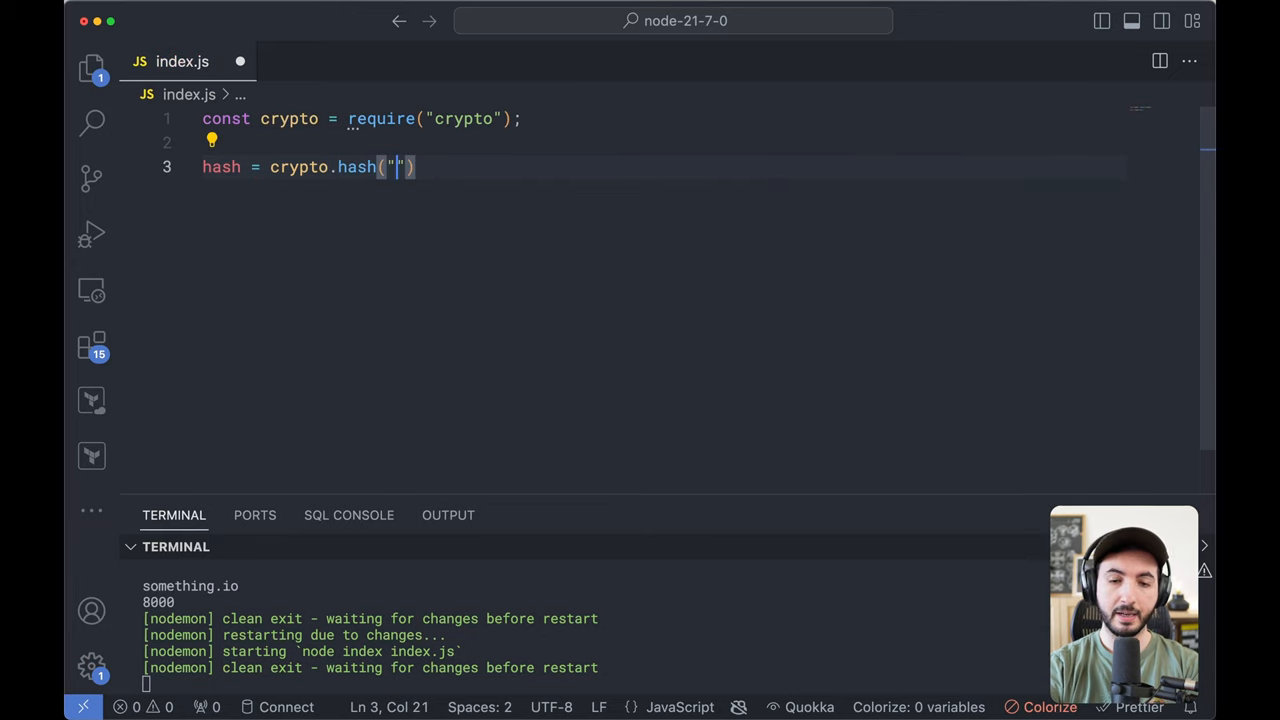
pyautogui.write('sha256", "value to hash')
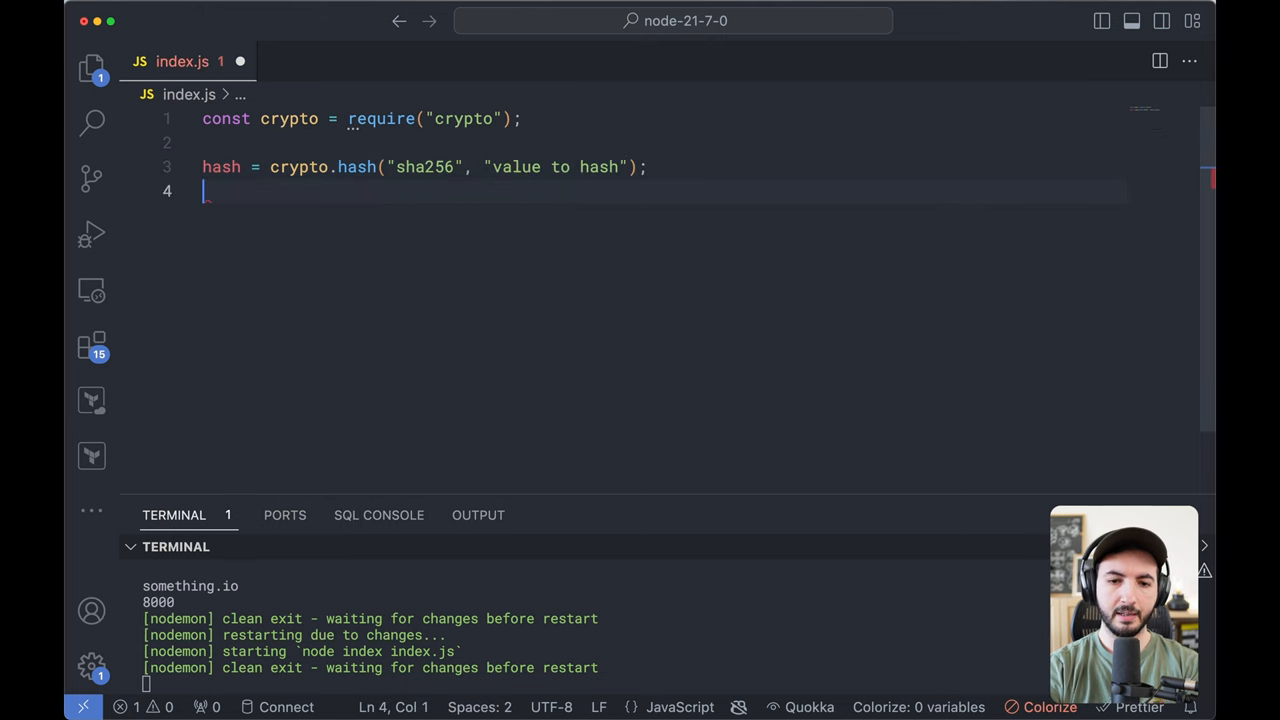
# Log the hash so the terminal prints the hex digest.
pyautogui.write('consolel')
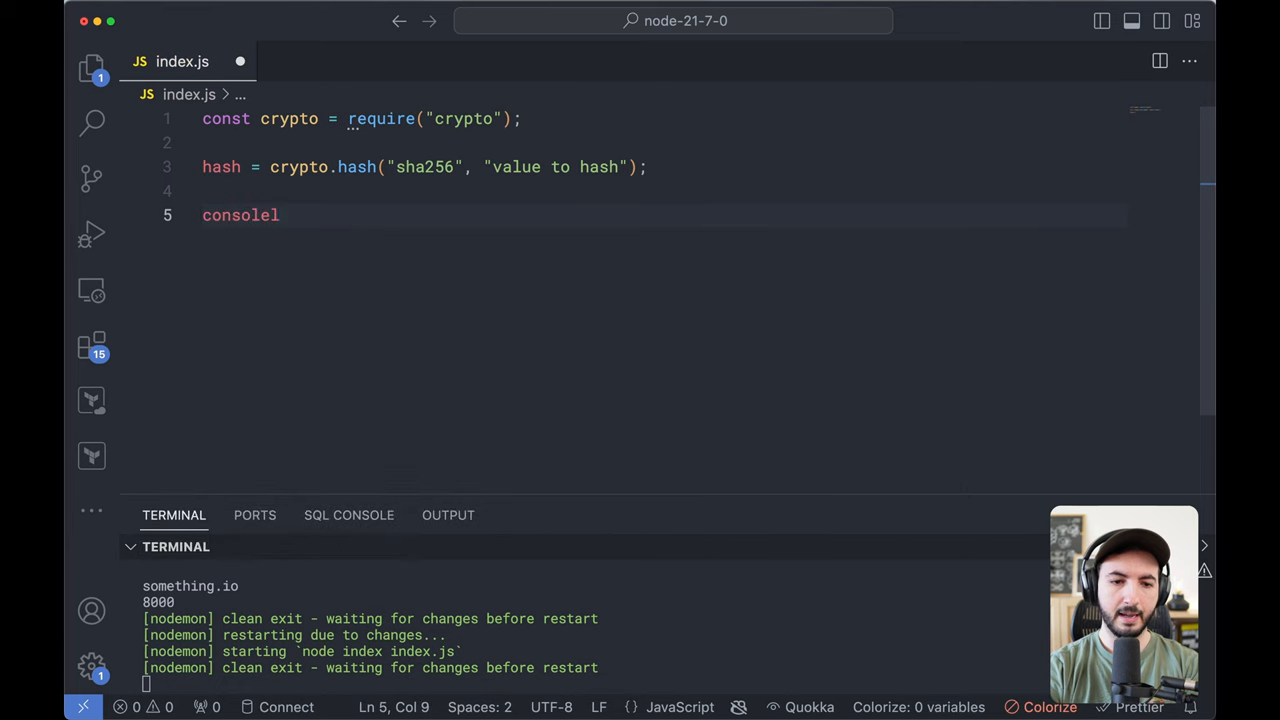
pyautogui.write('.log(hash)')
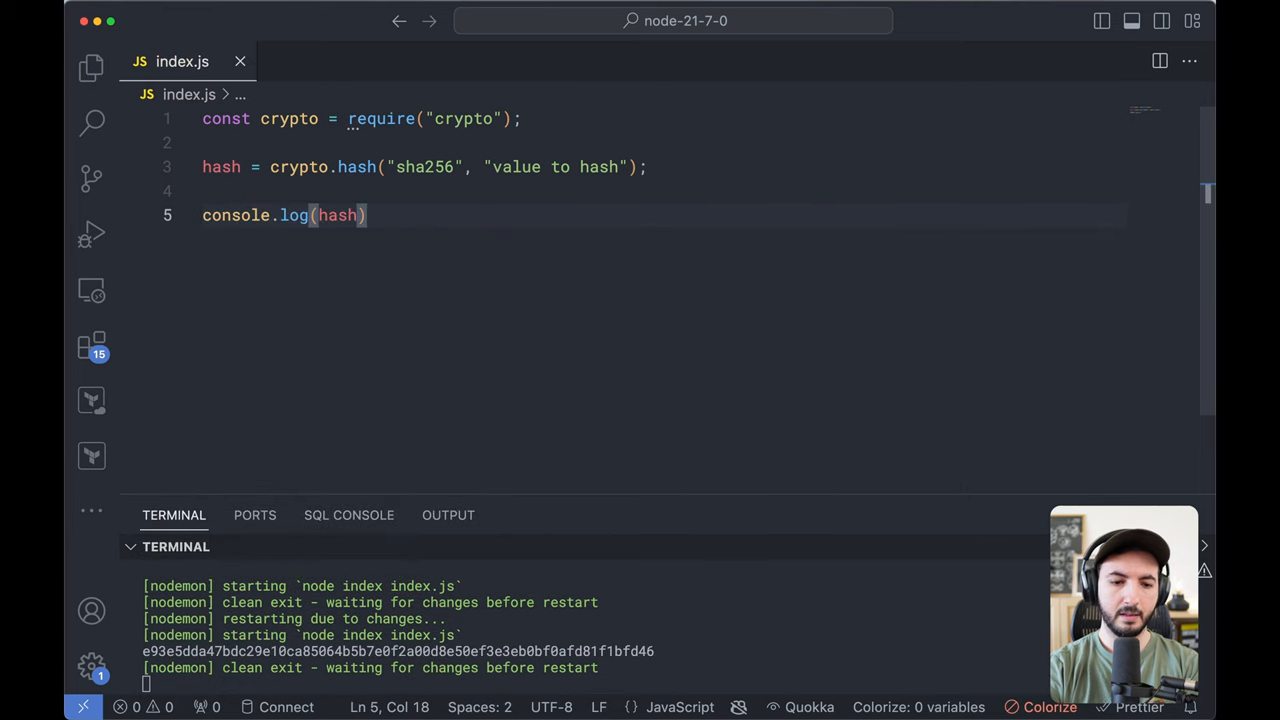
pyautogui.moveTo(430, 144)
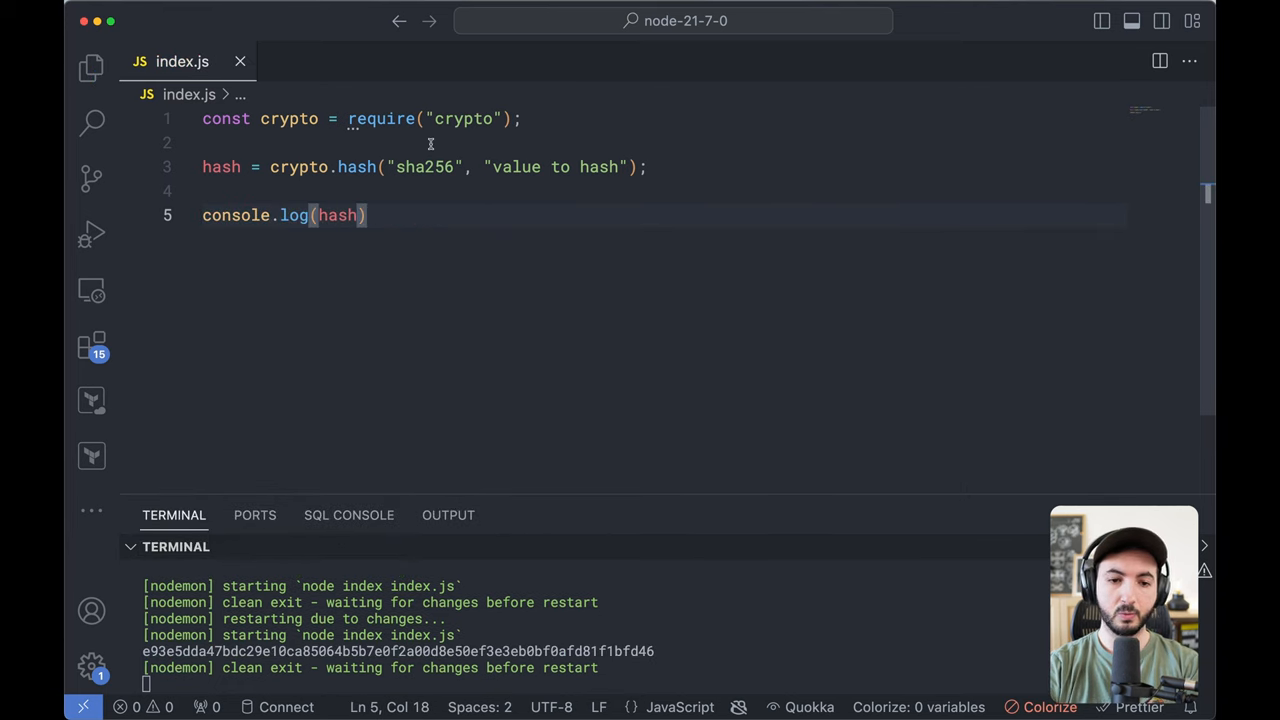
# Swap the algorithm to sha1, then md5, then back to sha256, comparing the printed hashes.
pyautogui.doubleClick(424, 168)
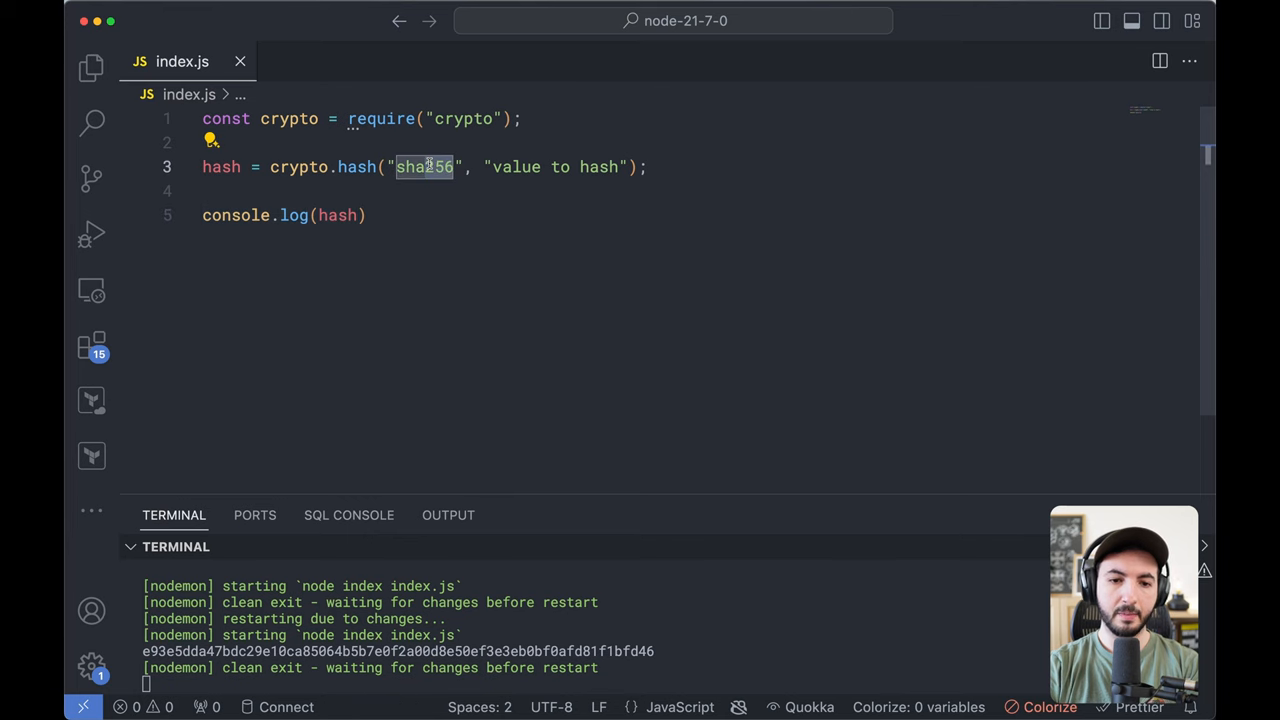
pyautogui.write('sha1')
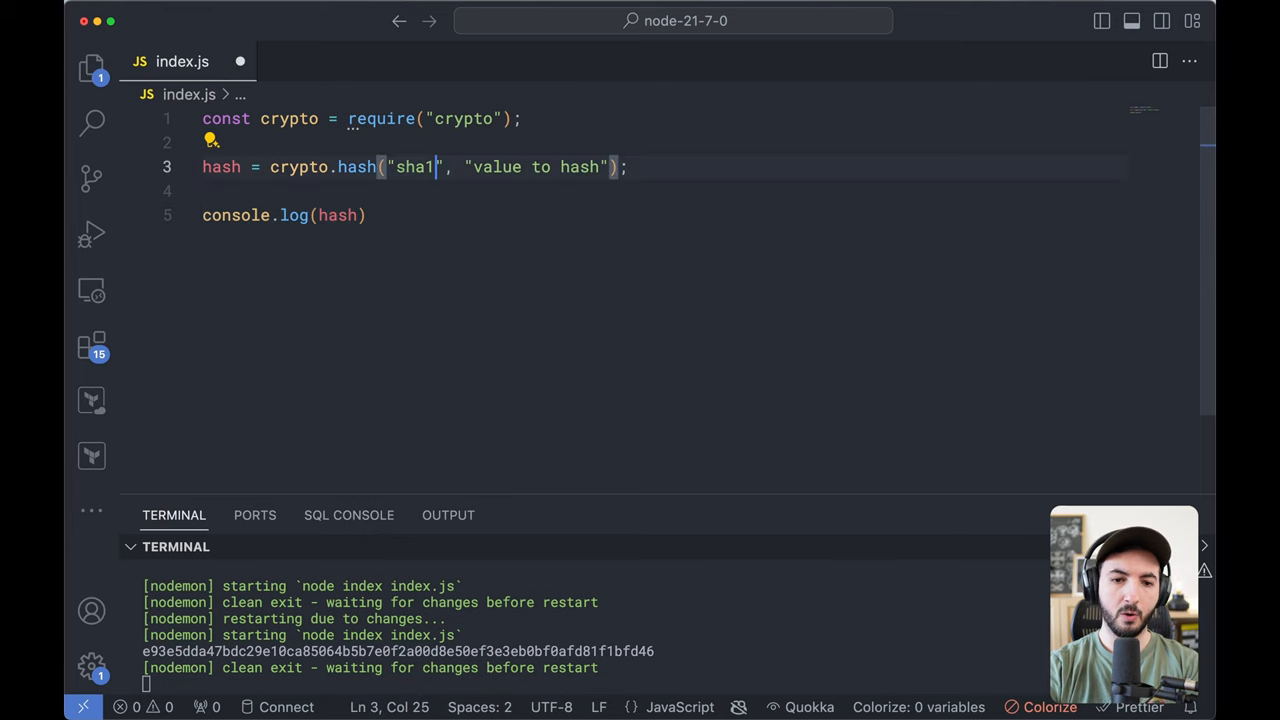
pyautogui.write('md')
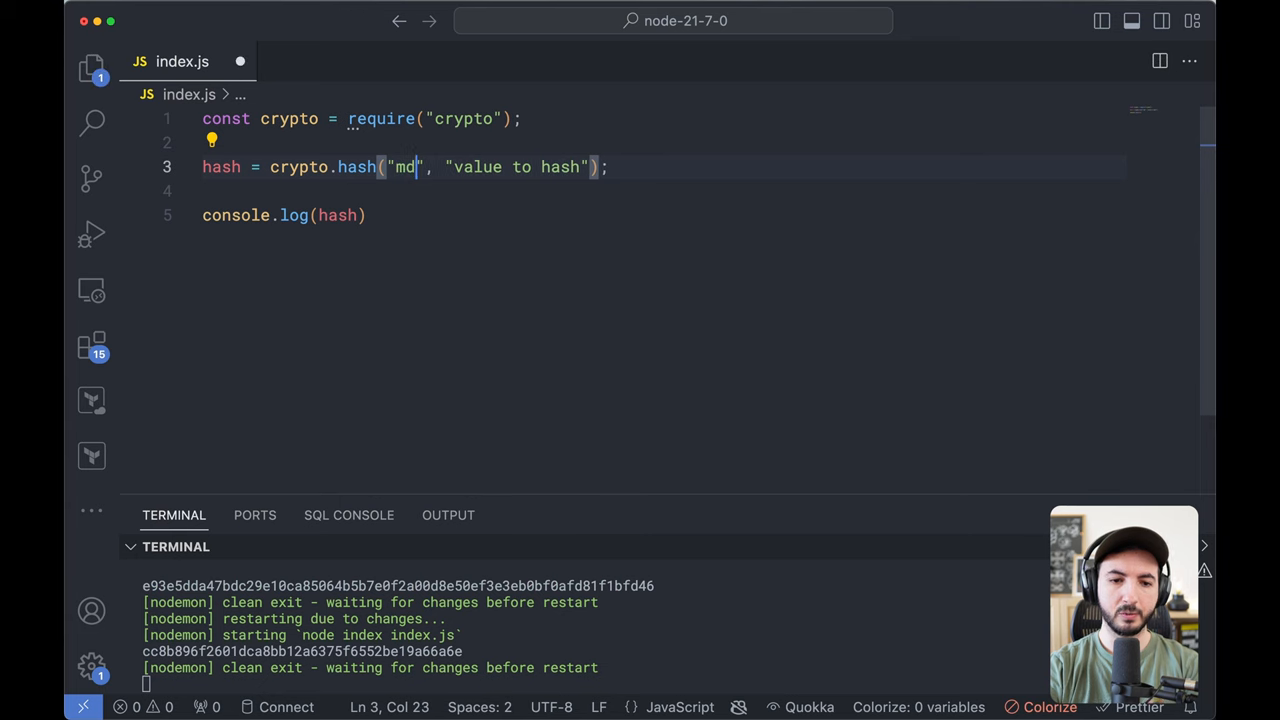
pyautogui.press('Backspace')
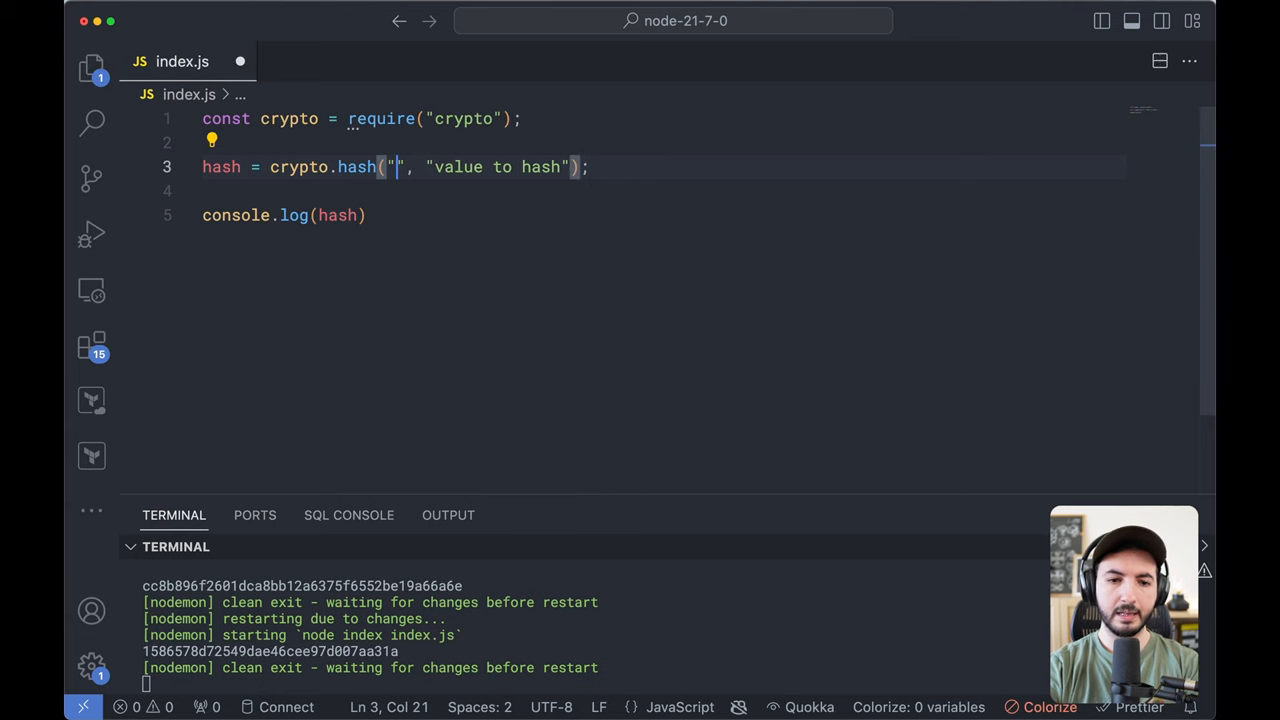
pyautogui.write('sha256')
pyautogui.click(286, 214)
pyautogui.write('crypto.')
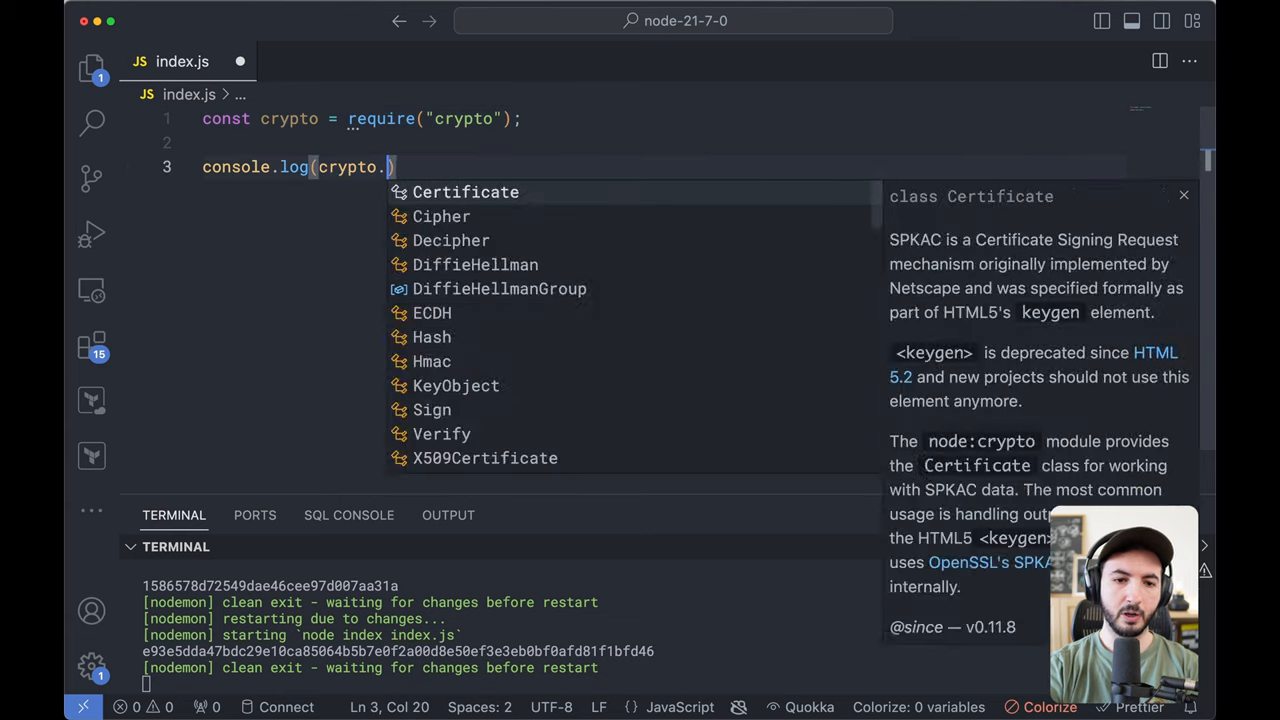
# Log crypto.randomUUID() so the terminal prints a UUID.
pyautogui.write('randomUUID()')
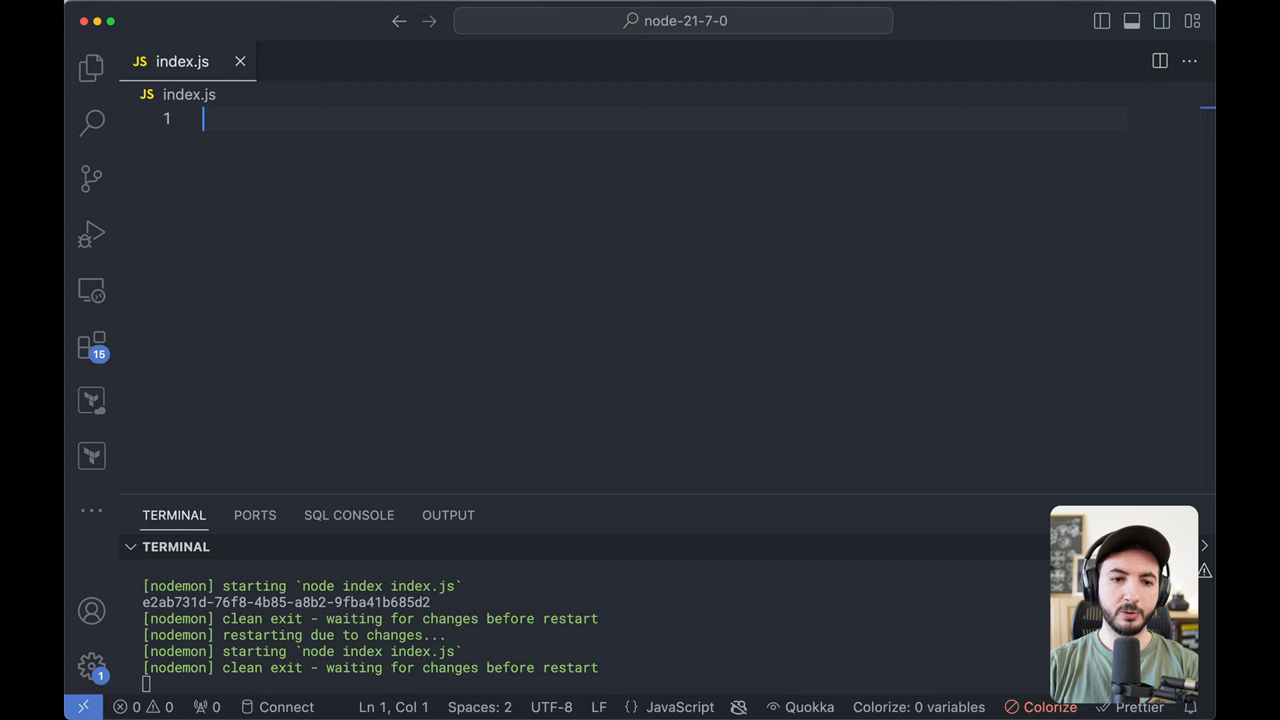
# Require util's styleText, style "ERROR" red and log it, then try italic.
pyautogui.write('const { s')
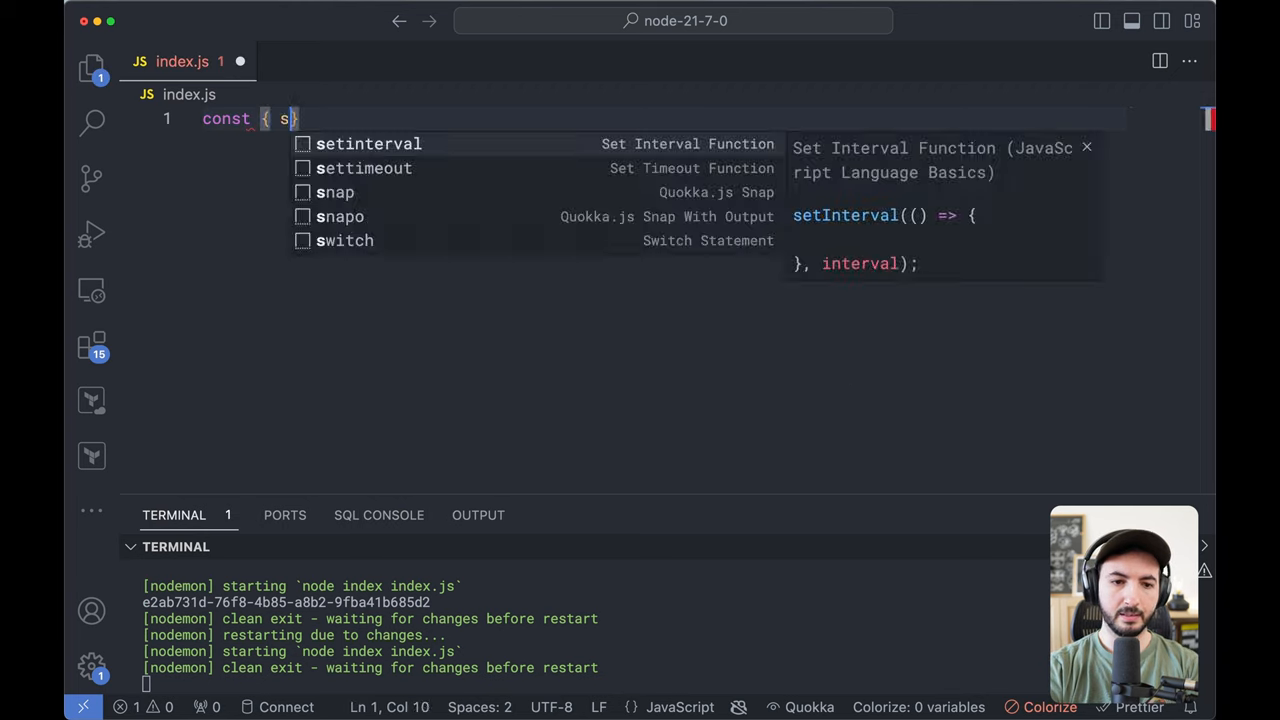
pyautogui.write('tyleText } = require("util");')
pyautogui.write('const text = styleText')
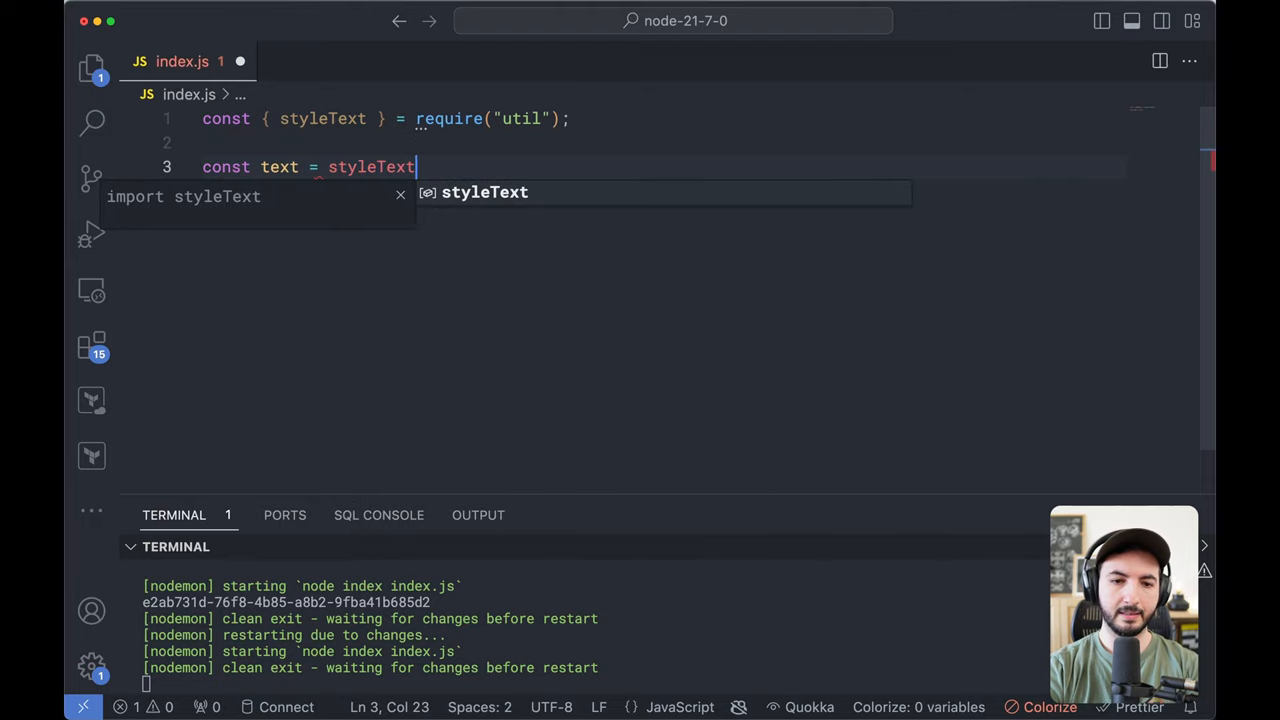
pyautogui.write('("red"')
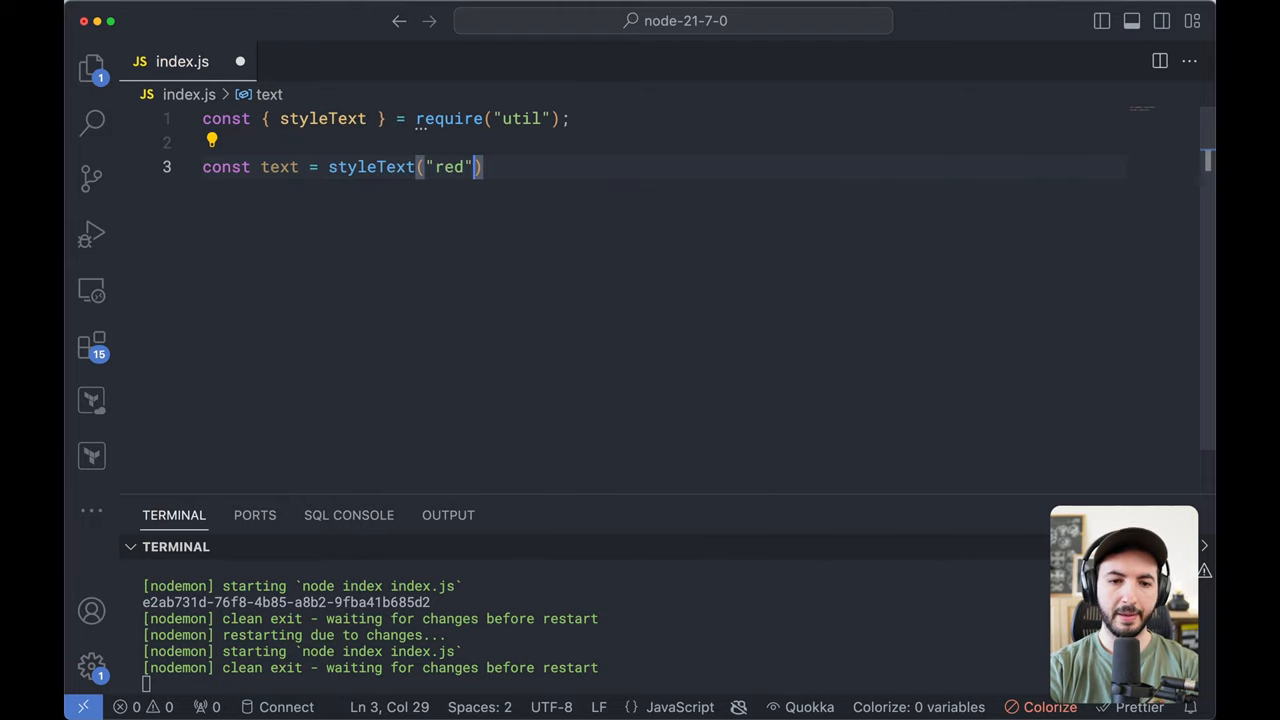
pyautogui.write(', "ERROR"')
pyautogui.write('console.log(text);')
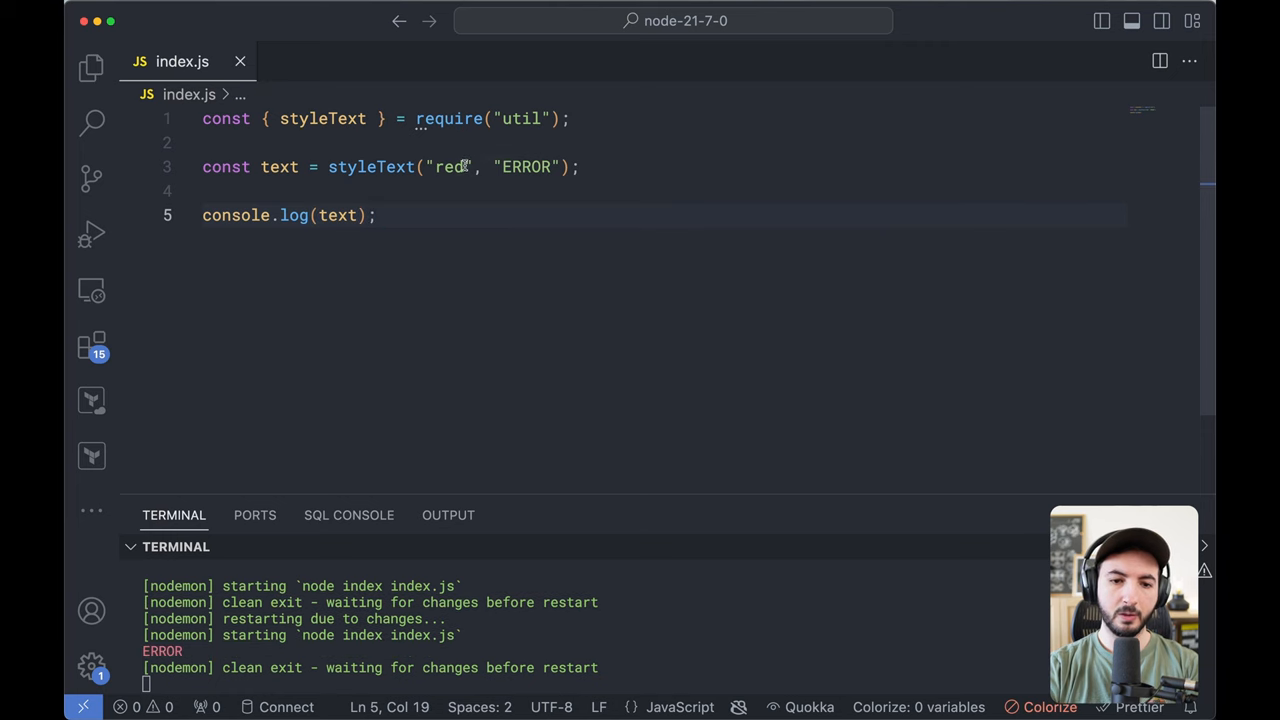
pyautogui.write('italic')
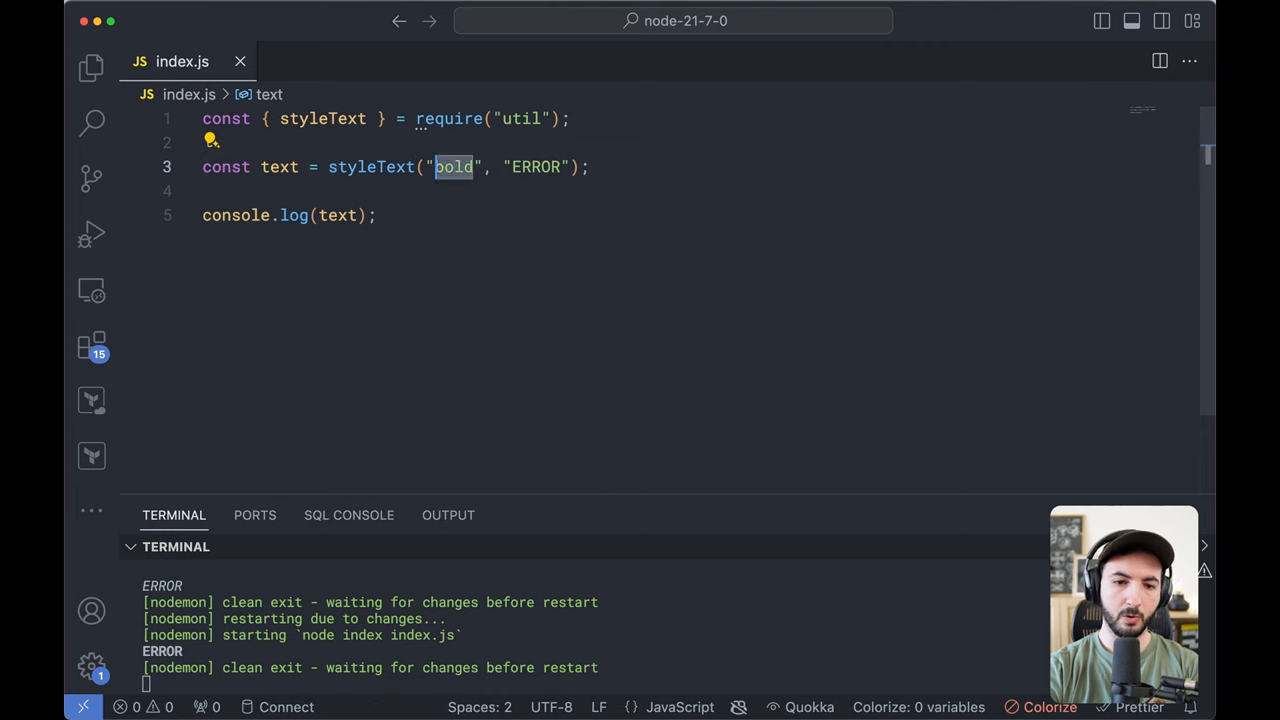
# Try underline, restore red, and nest a styleText call in place of "ERROR".
pyautogui.write('underline')
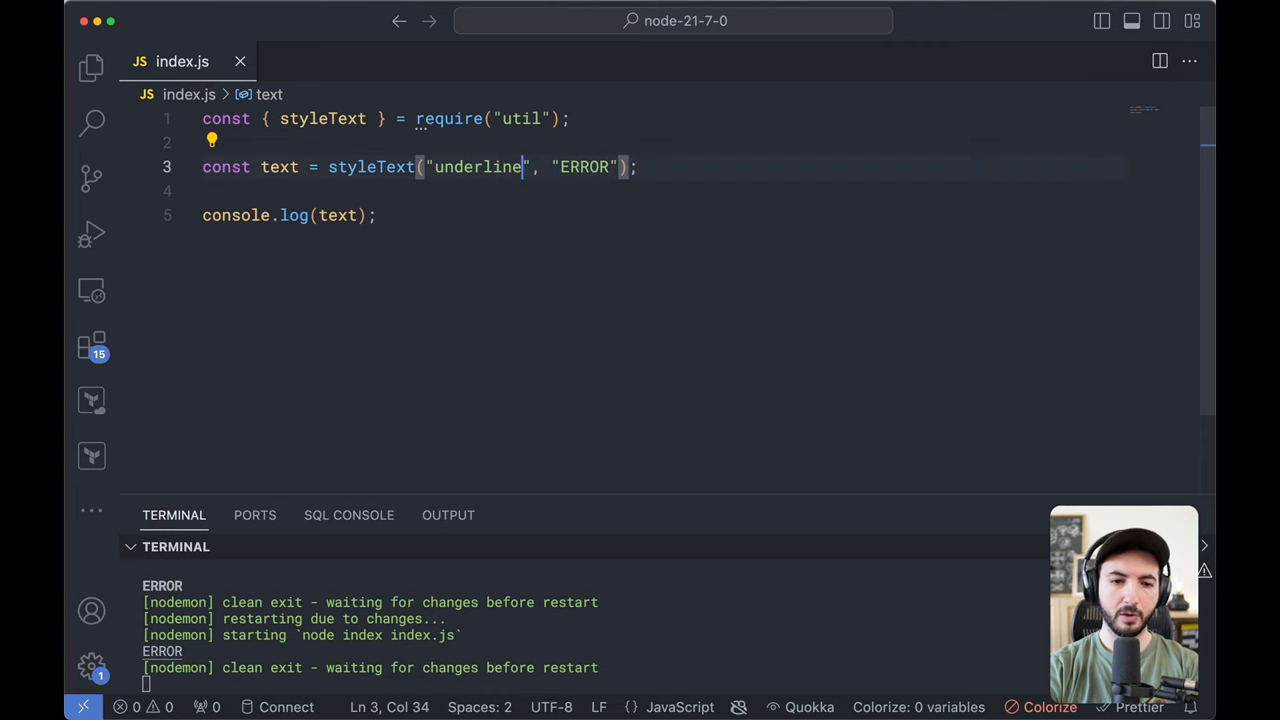
pyautogui.doubleClick(476, 168)
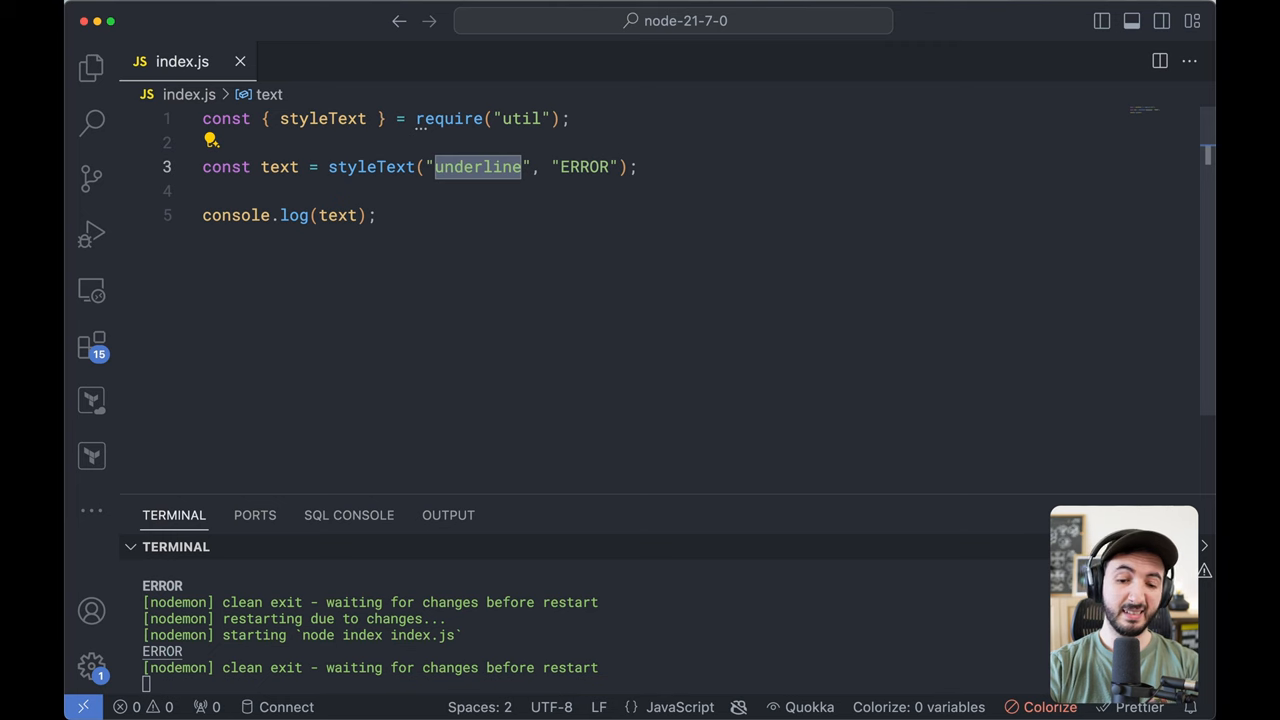
pyautogui.write('red')
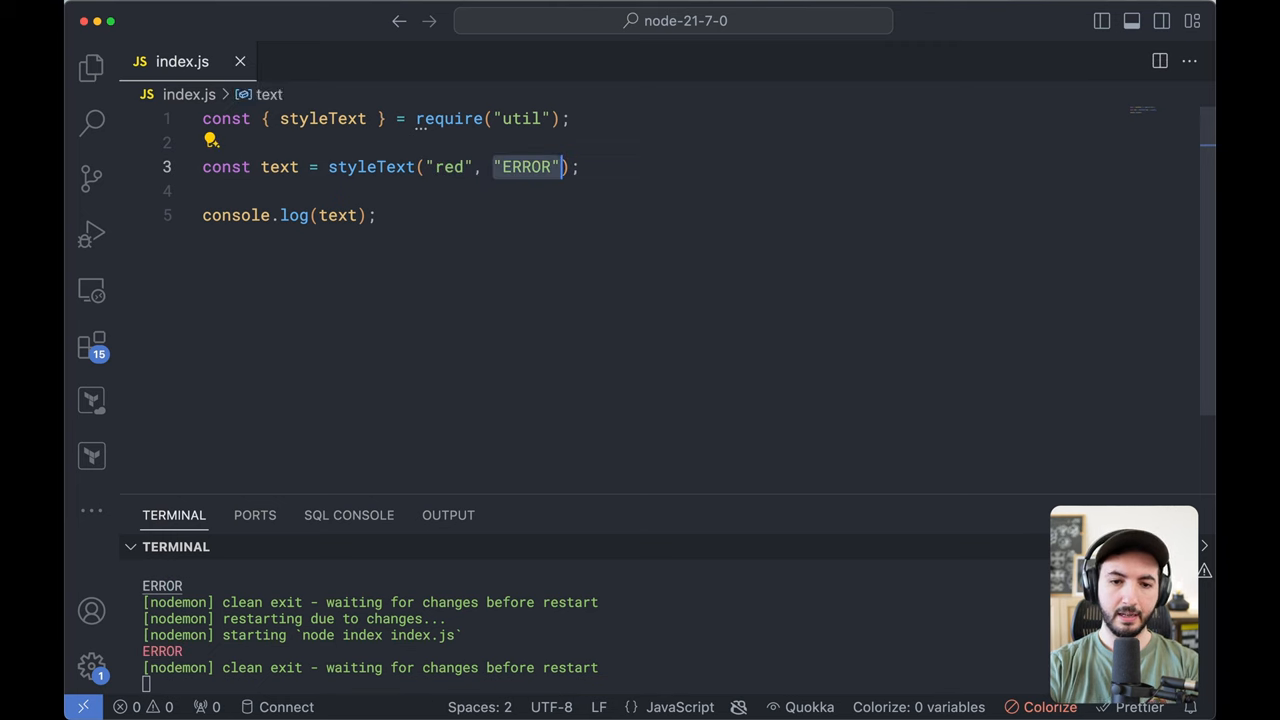
pyautogui.write('styleText')
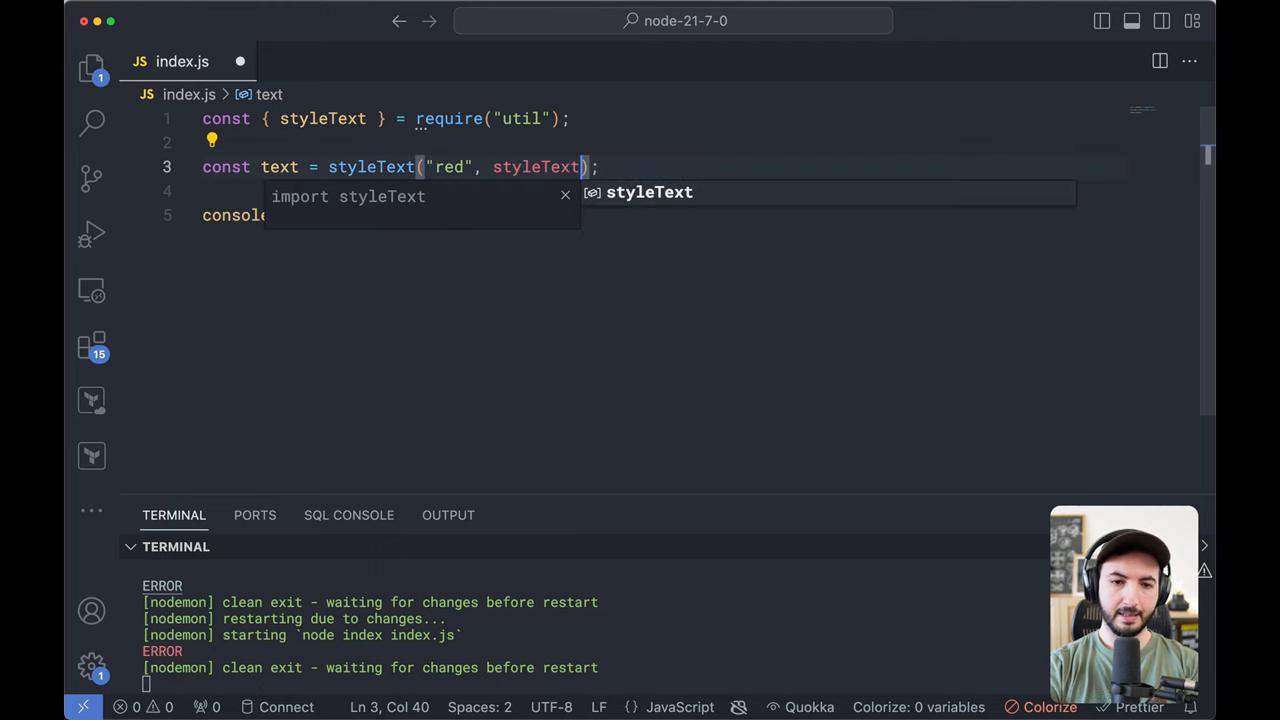